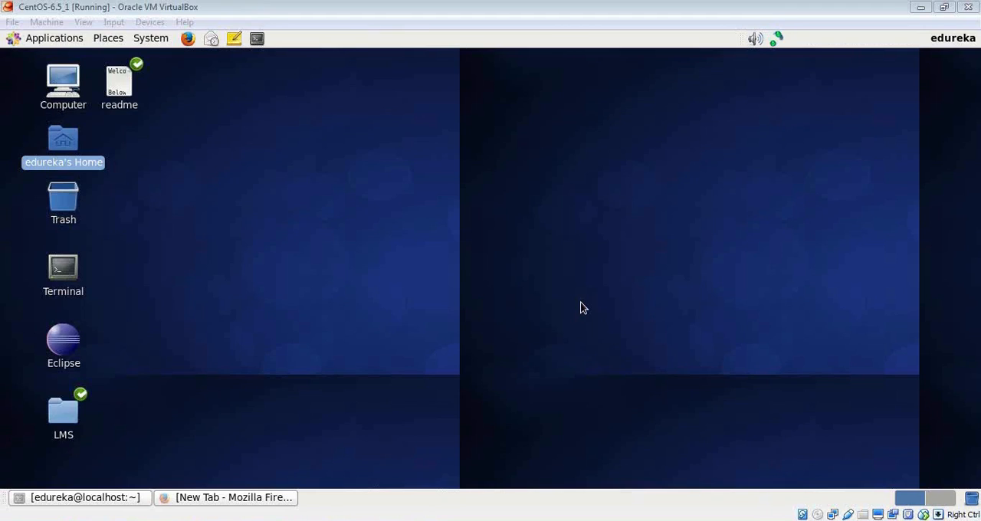
# Step: Search the web for HBase, reach hbase.apache.org and follow Download to the mirror's releases index
pyautogui.click(225, 496)
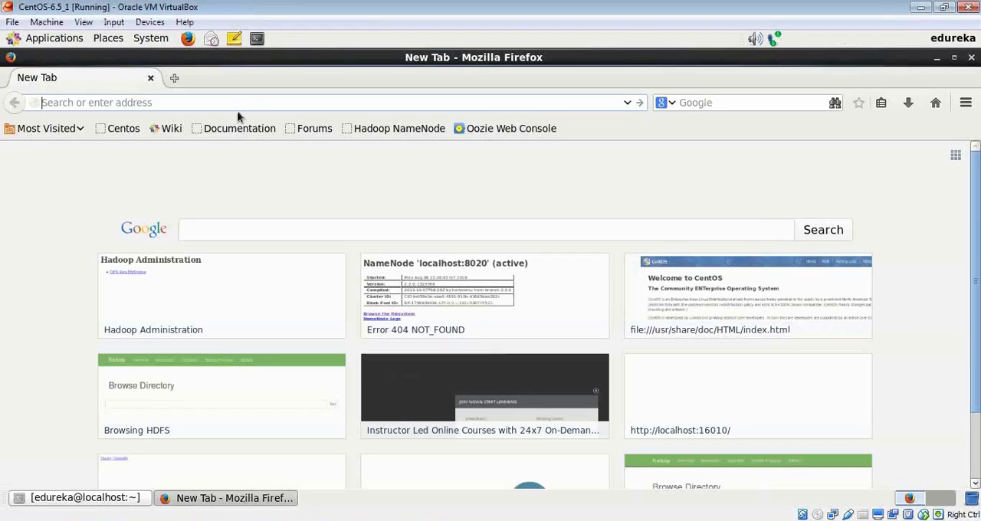
pyautogui.write('hb')
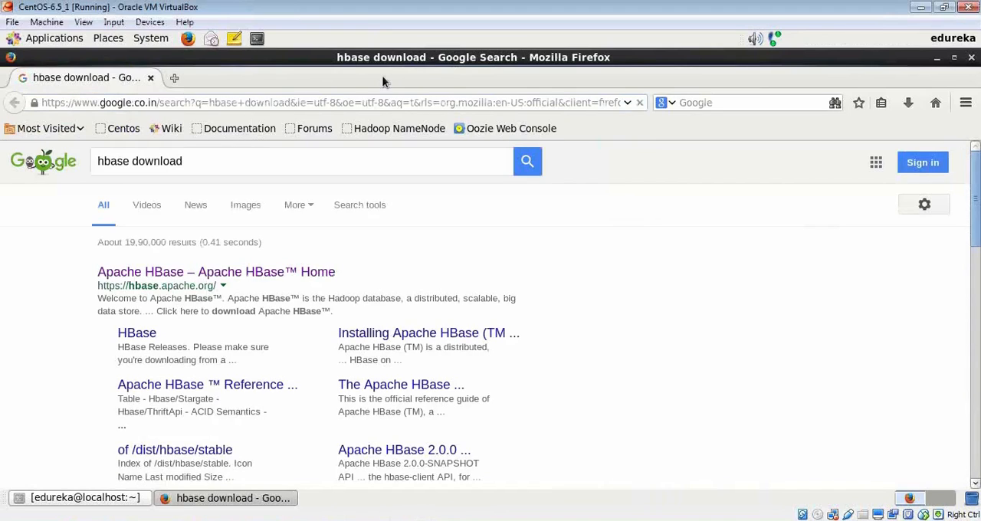
pyautogui.click(215, 271)
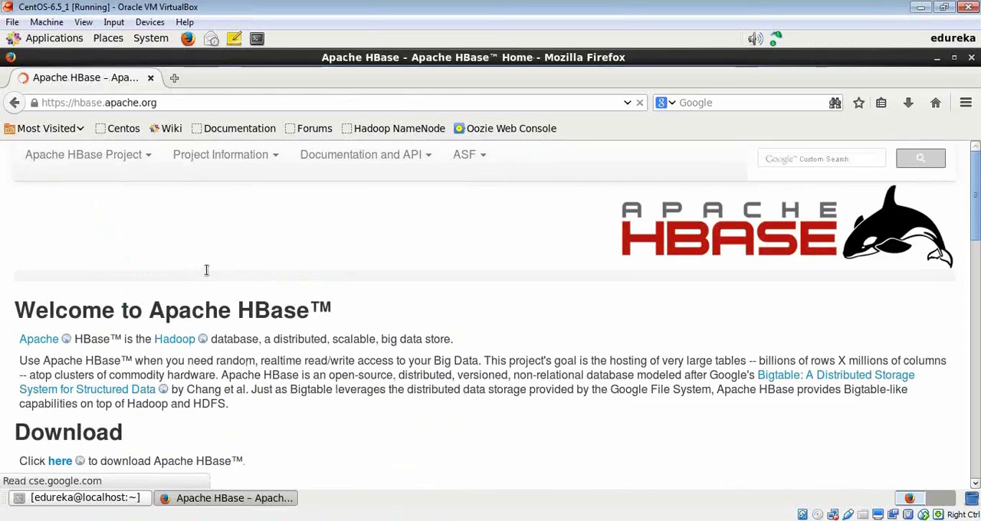
pyautogui.click(58, 460)
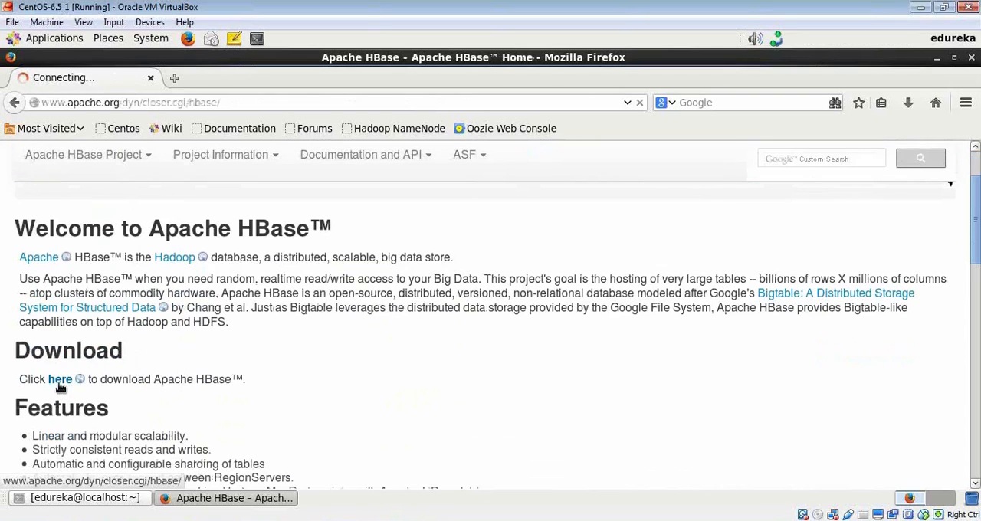
pyautogui.click(59, 378)
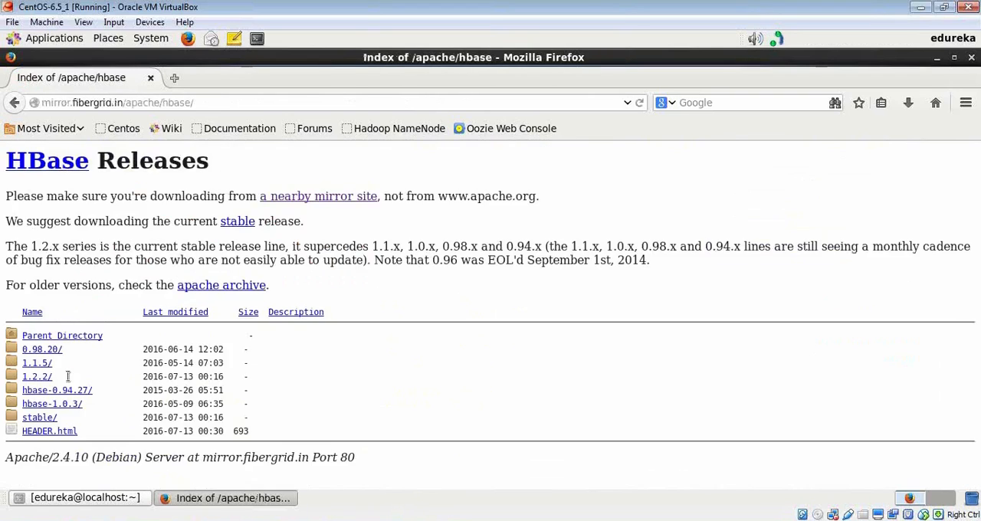
pyautogui.moveTo(3, 463)
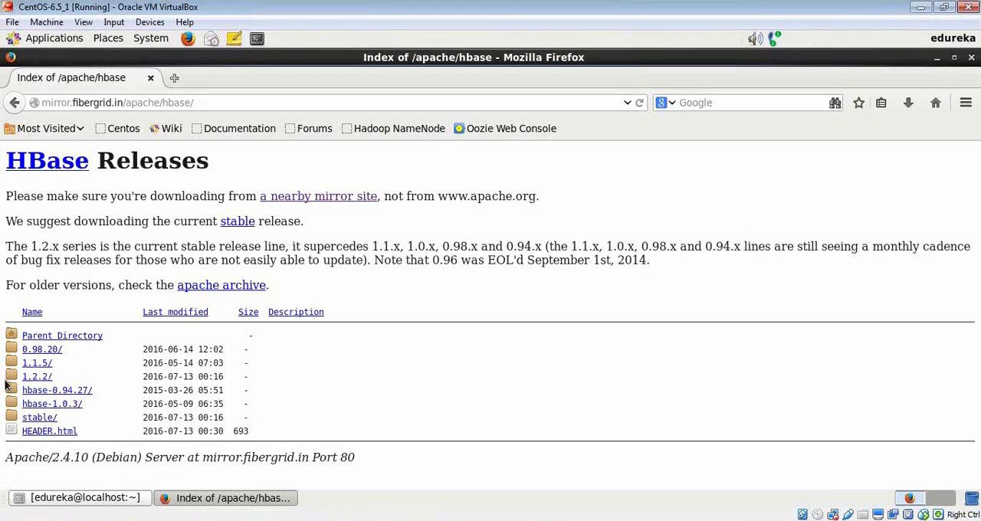
pyautogui.moveTo(74, 377)
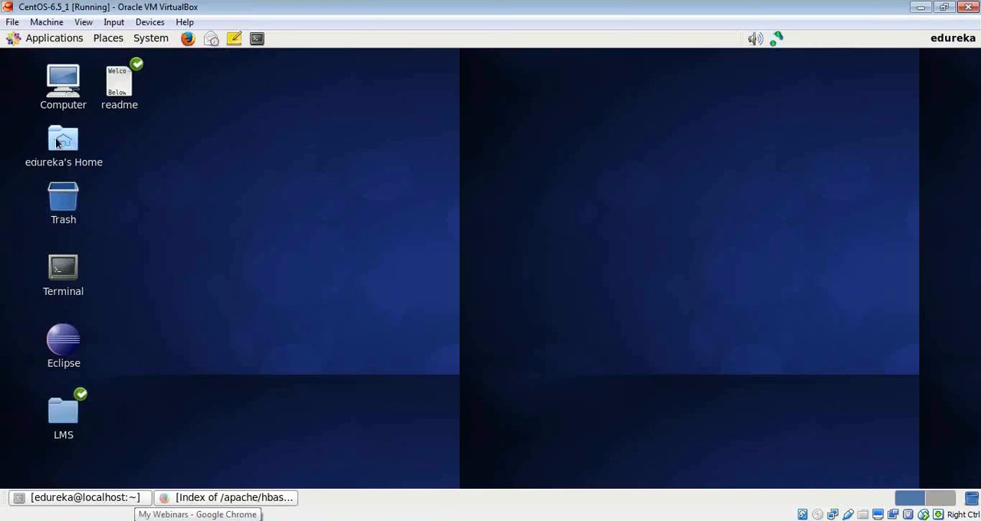
# Step: Open the edureka home folder holding hbase-1.2.2-bin.tar.gz in the file browser
pyautogui.doubleClick(63, 141)
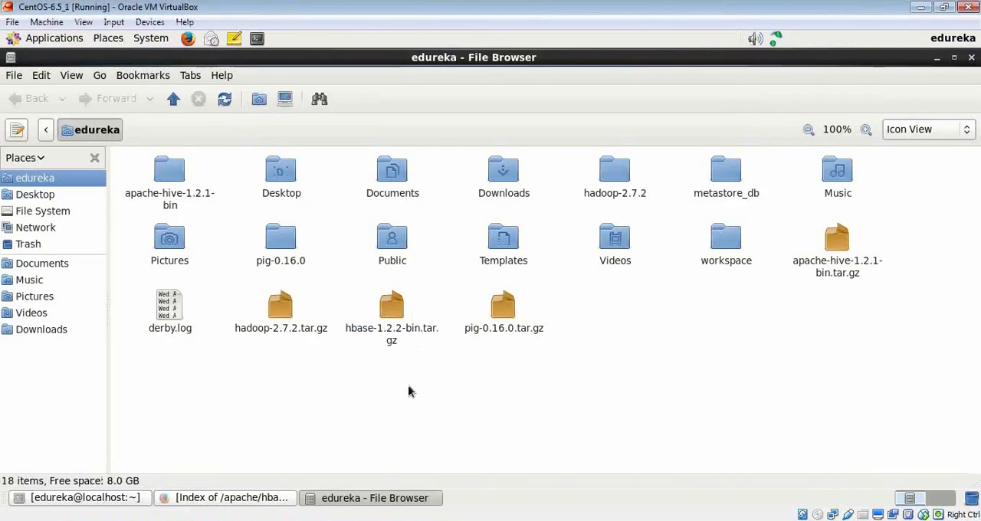
pyautogui.moveTo(404, 346)
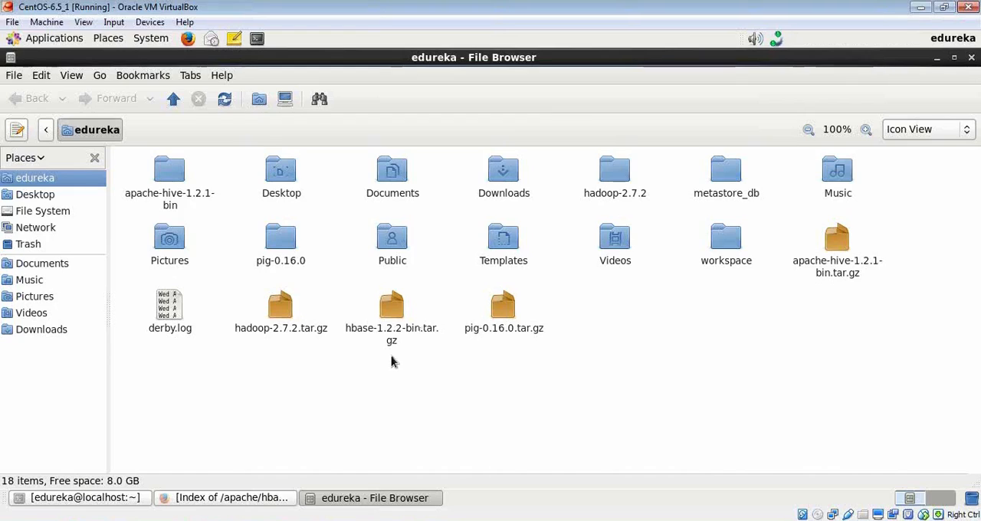
pyautogui.moveTo(161, 407)
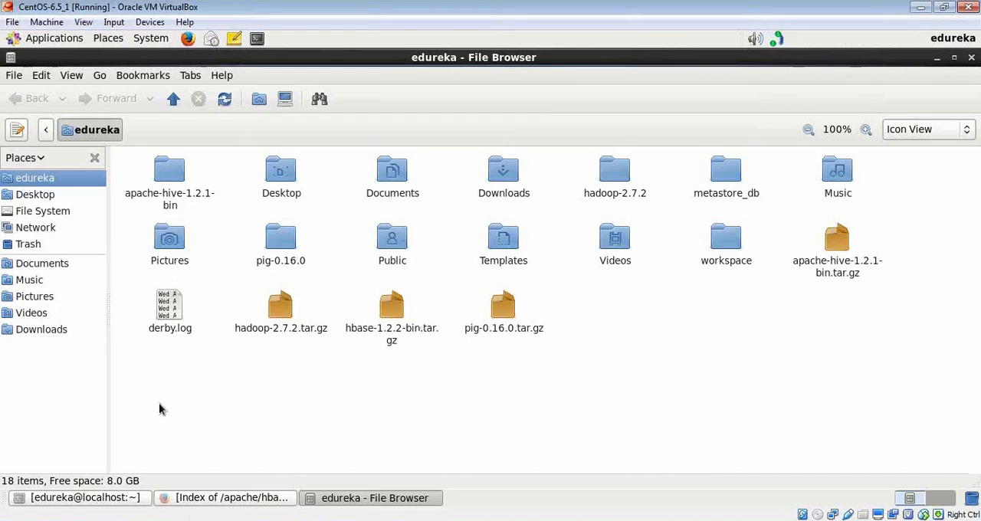
# Step: Extract hbase-1.2.2-bin.tar.gz with tar -xvf into an hbase-1.2.2 folder in the home directory
pyautogui.click(77, 497)
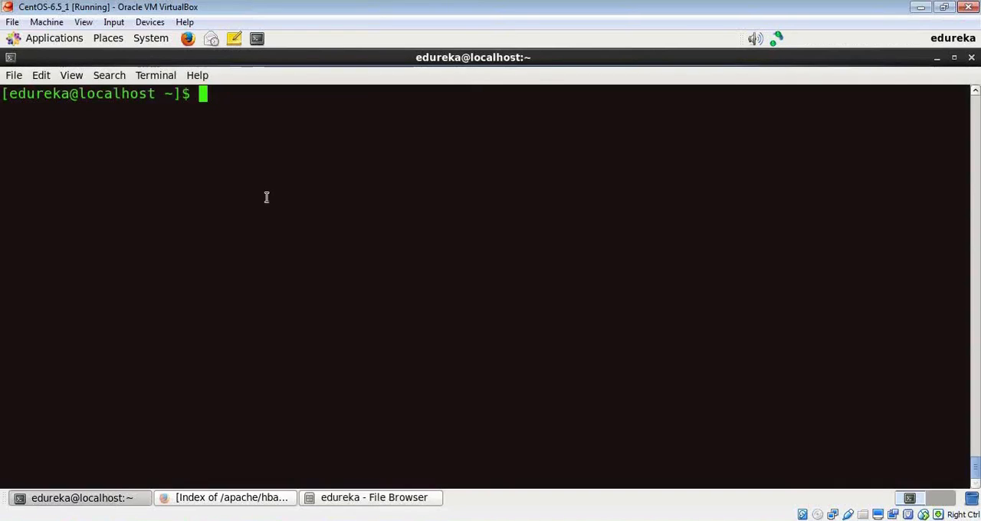
pyautogui.write('tar -')
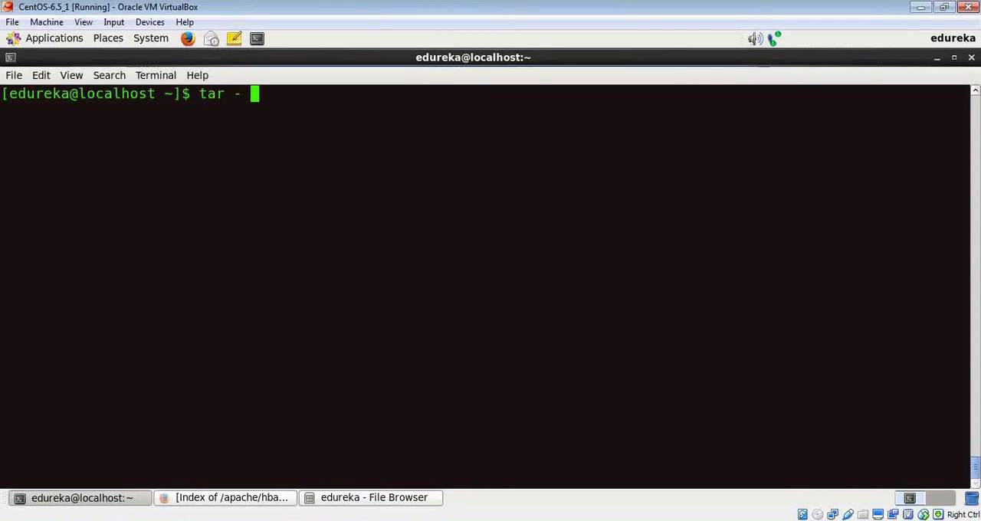
pyautogui.write('xvf')
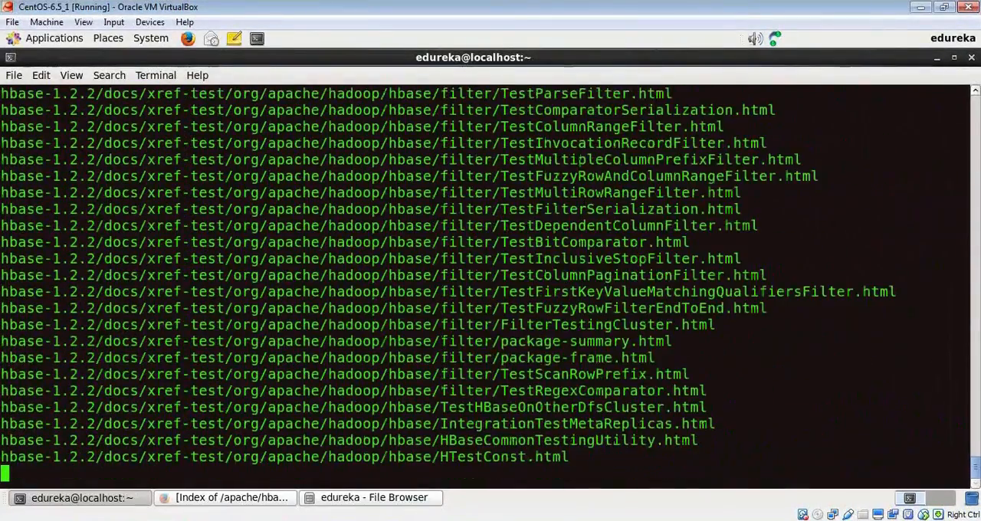
pyautogui.scroll(-3)
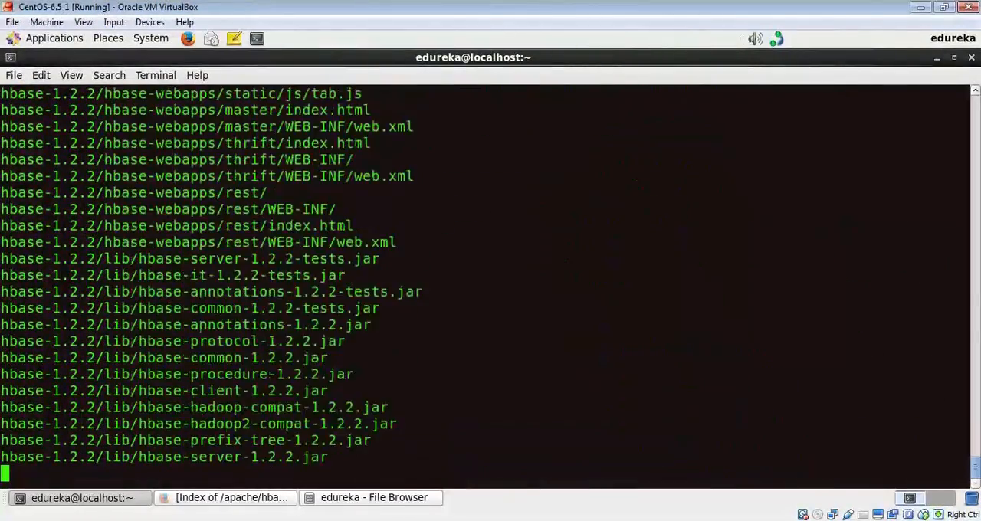
pyautogui.scroll(-3)
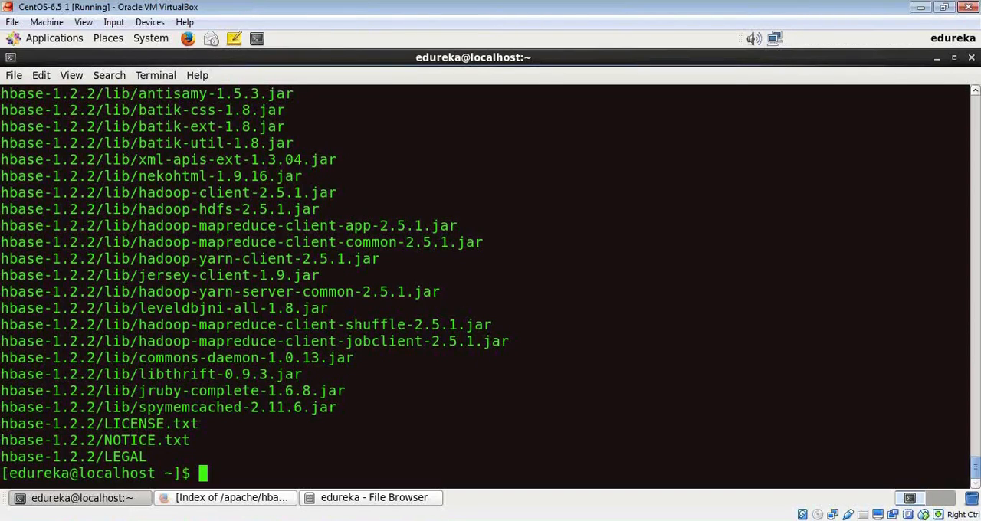
pyautogui.write('cd')
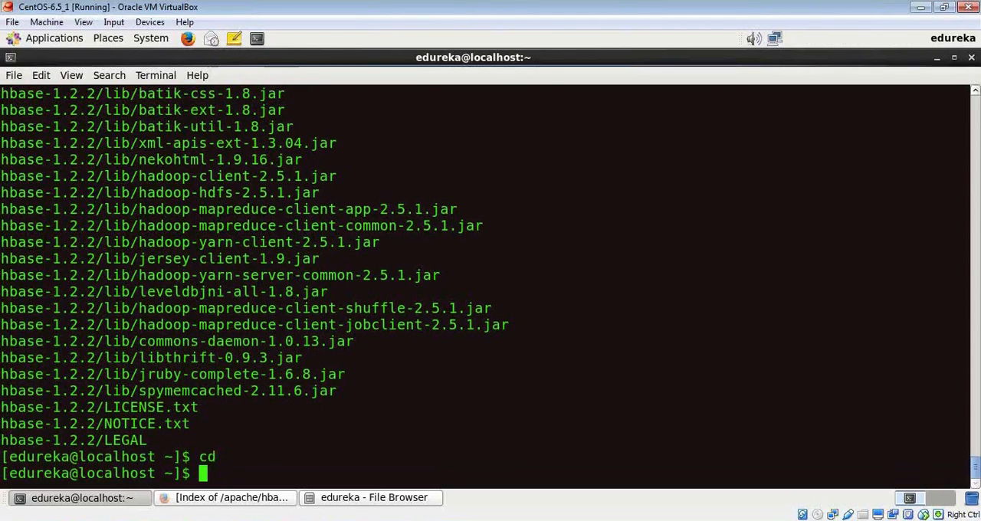
# Step: Add export HBASE_HOME=/home/edureka/hbase-1.2.2 and its bin folder to PATH in .bashrc via gedit
pyautogui.write('gedit .bashrc')
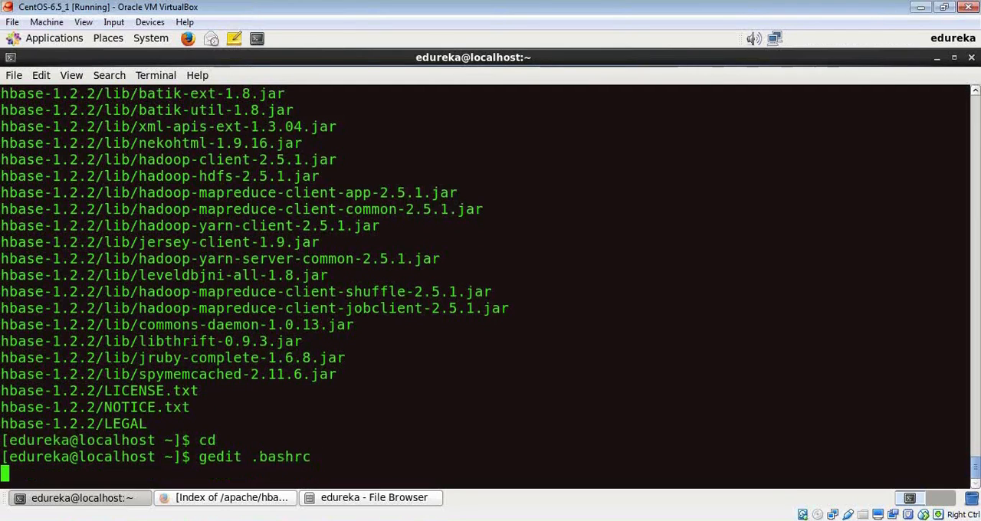
pyautogui.press('Return')
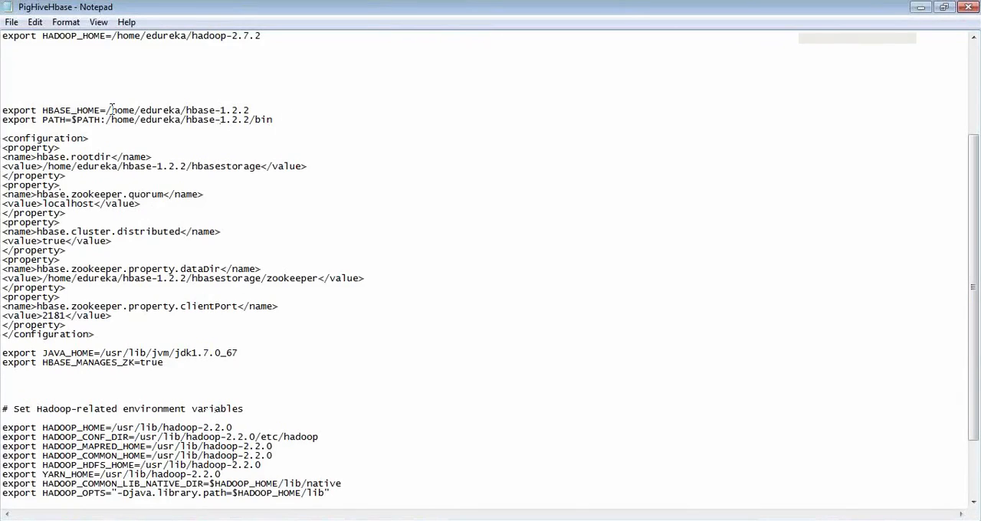
pyautogui.moveTo(2, 110); pyautogui.dragTo(272, 120)
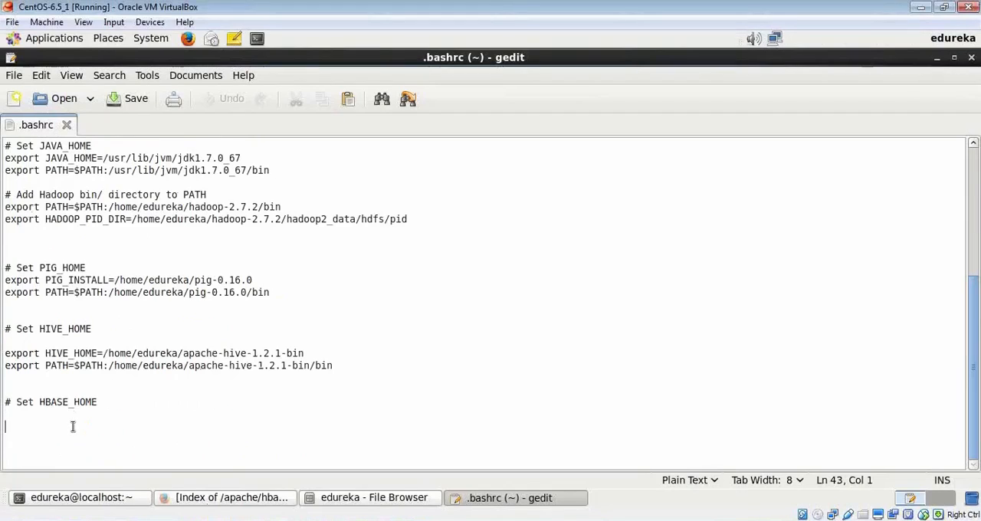
pyautogui.write('export HBASE_HOME=/home/edureka/hbase-1.2.2')
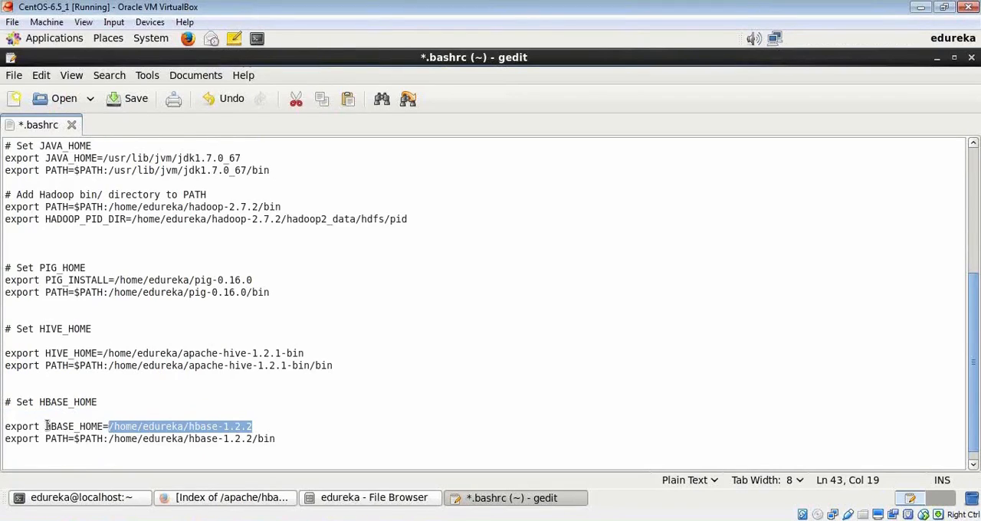
pyautogui.click(275, 438)
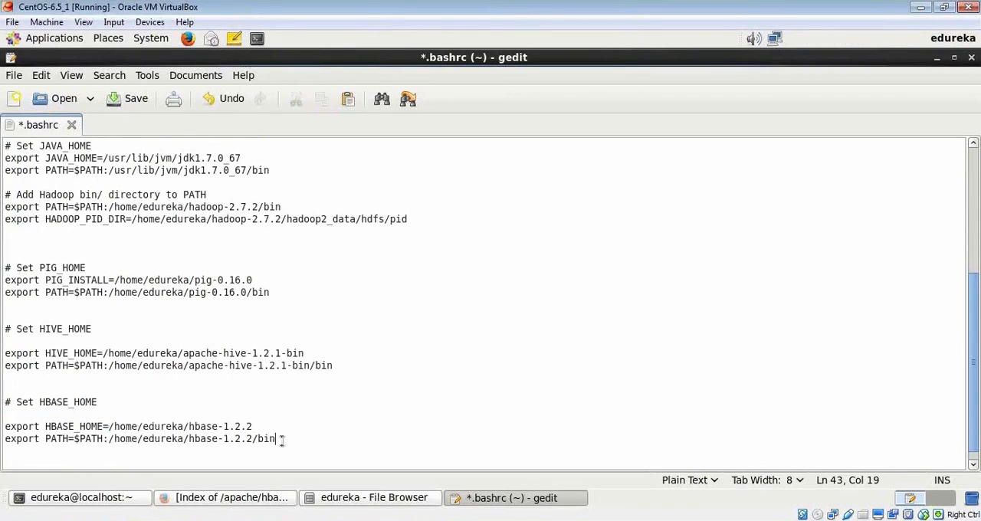
pyautogui.click(125, 98)
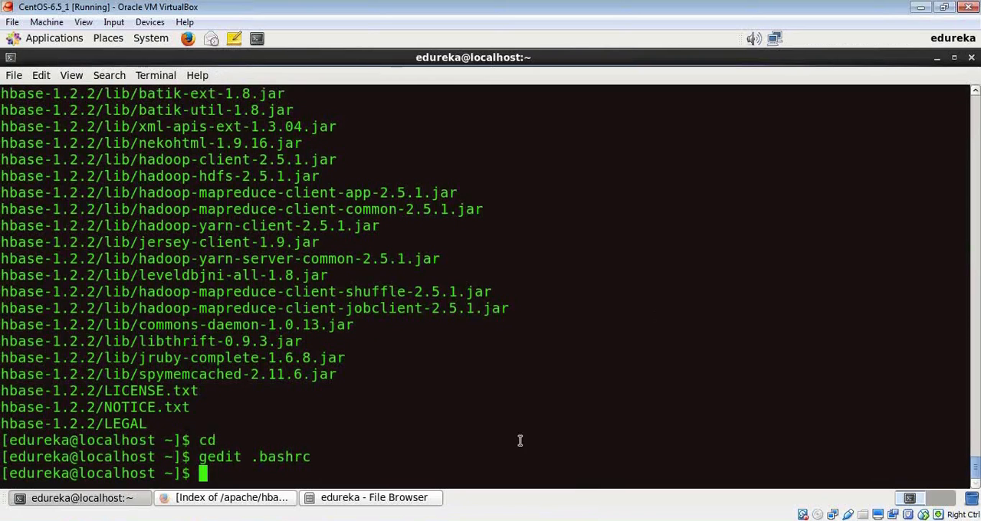
# Step: Source the updated .bashrc and clear the terminal screen
pyautogui.write('source .')
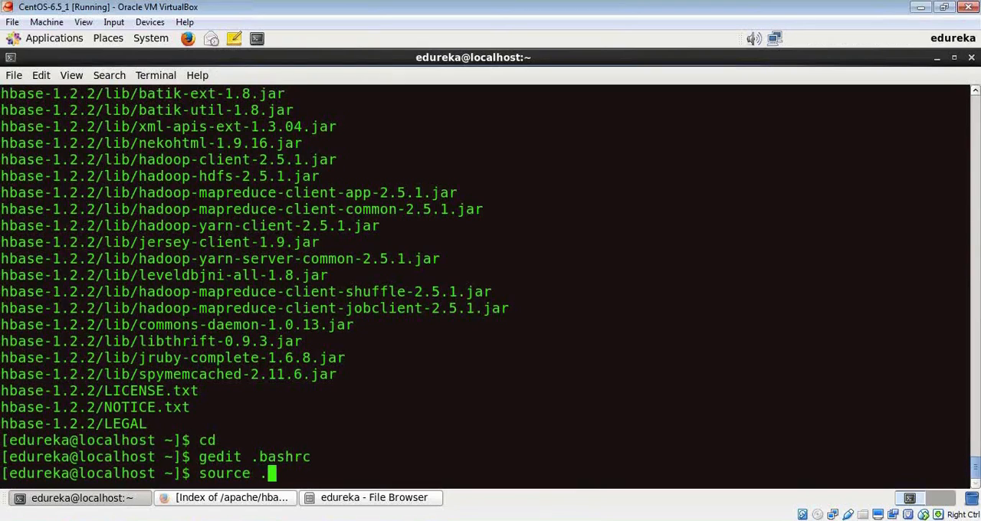
pyautogui.write('bashrc')
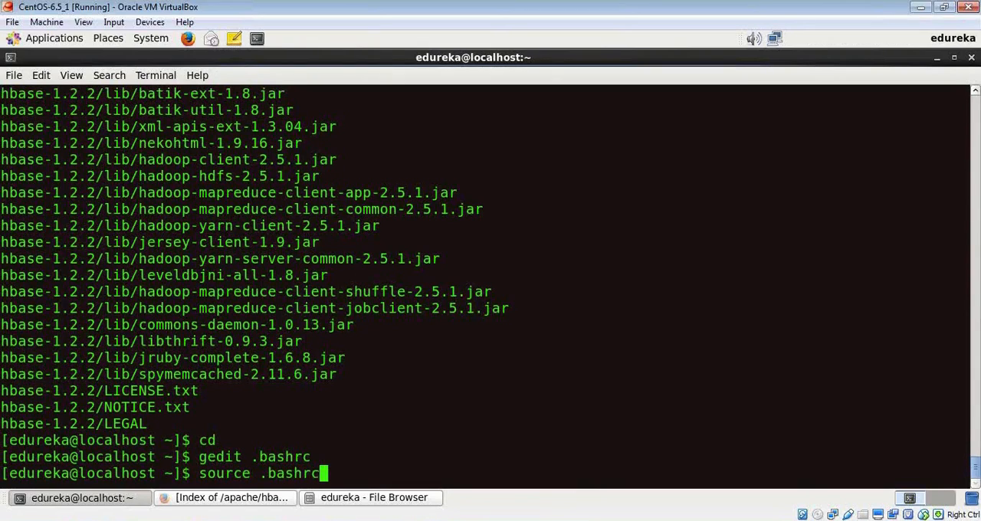
pyautogui.press('Return')
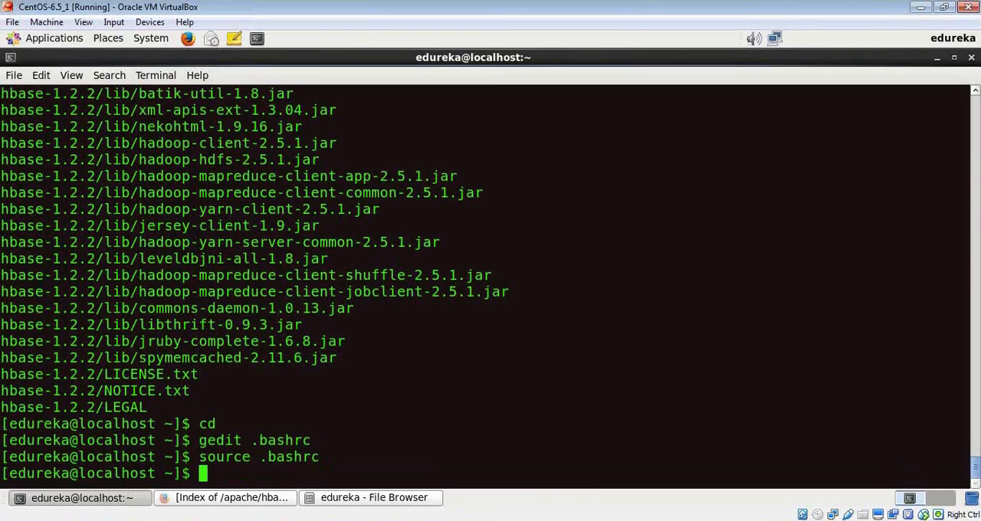
pyautogui.write('clear')
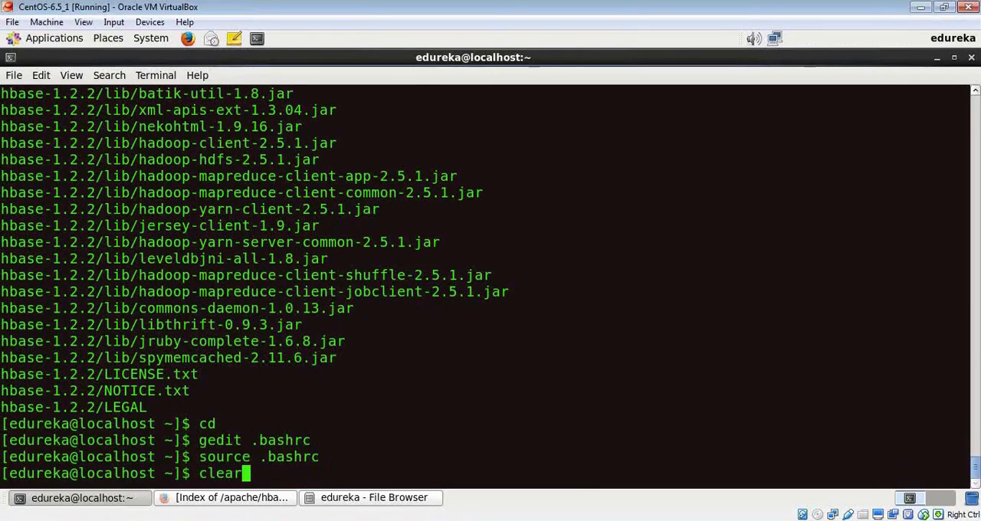
pyautogui.press('Return')
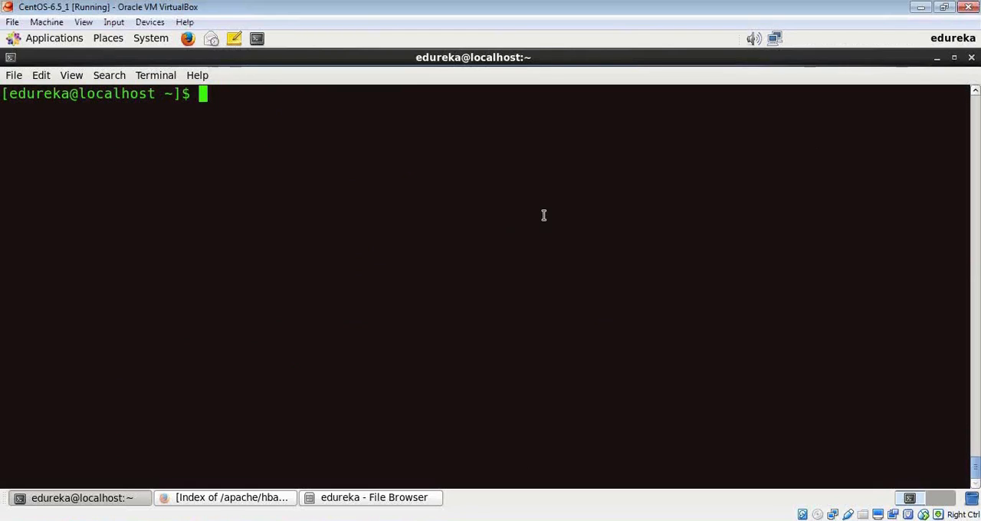
# Step: Inside hbase-1.2.2, make an hbasestorage directory and list the folder to confirm it exists
pyautogui.write('cd hbase-1.2.2')
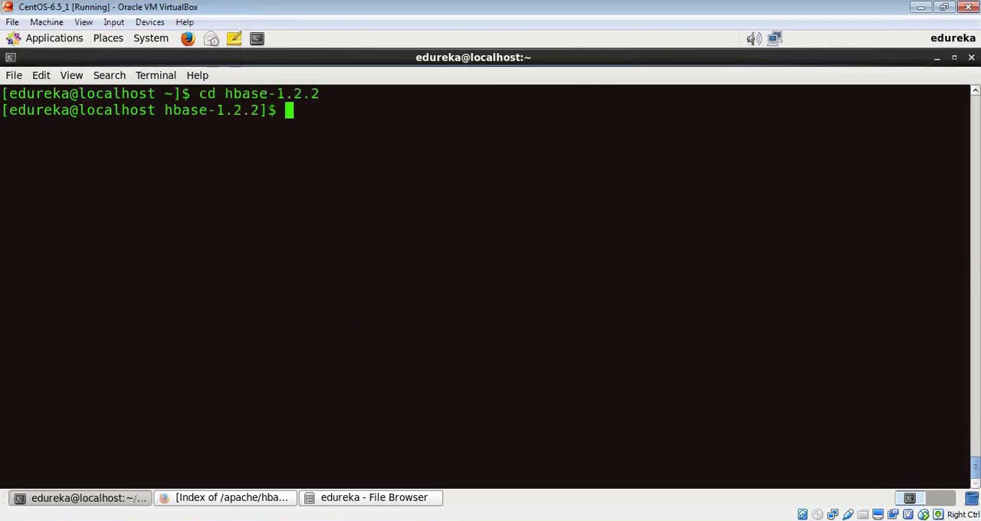
pyautogui.write('ls')
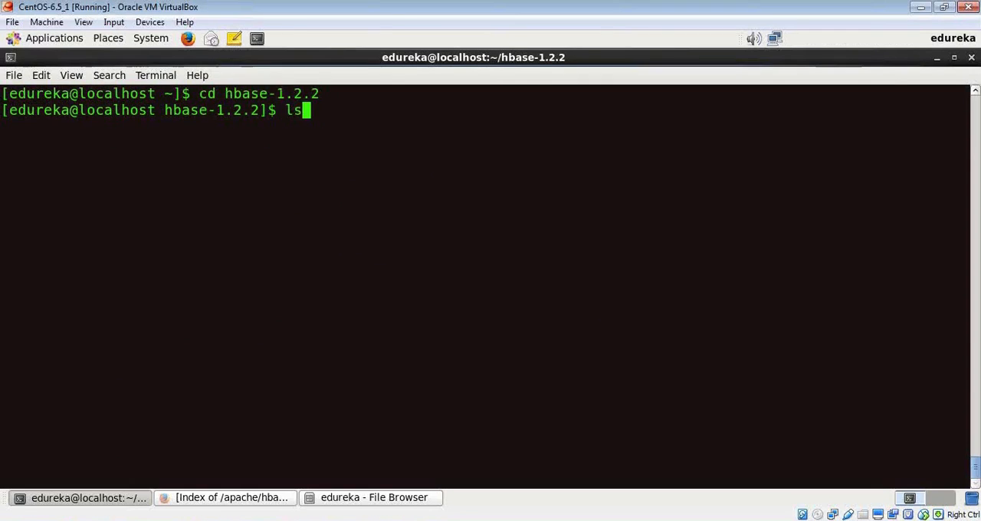
pyautogui.press('Return')
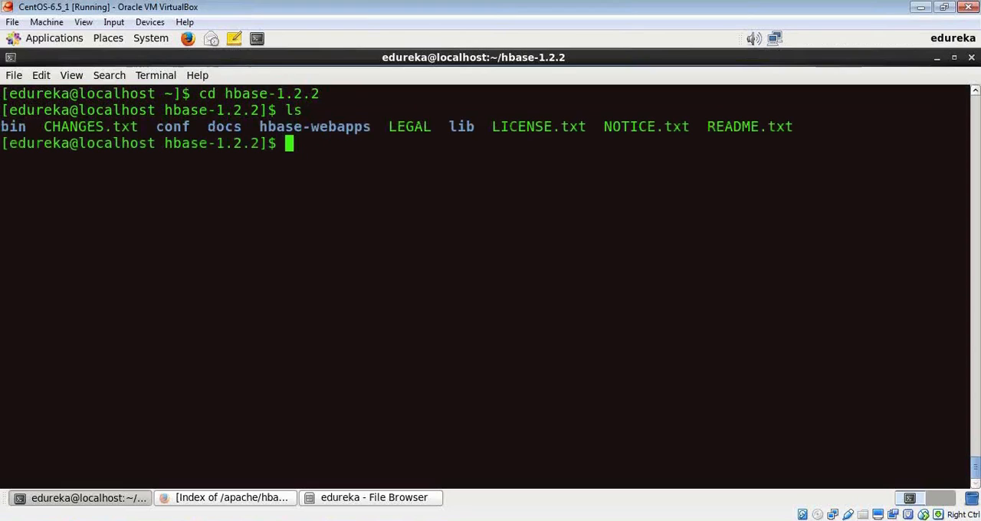
pyautogui.write('mkdir')
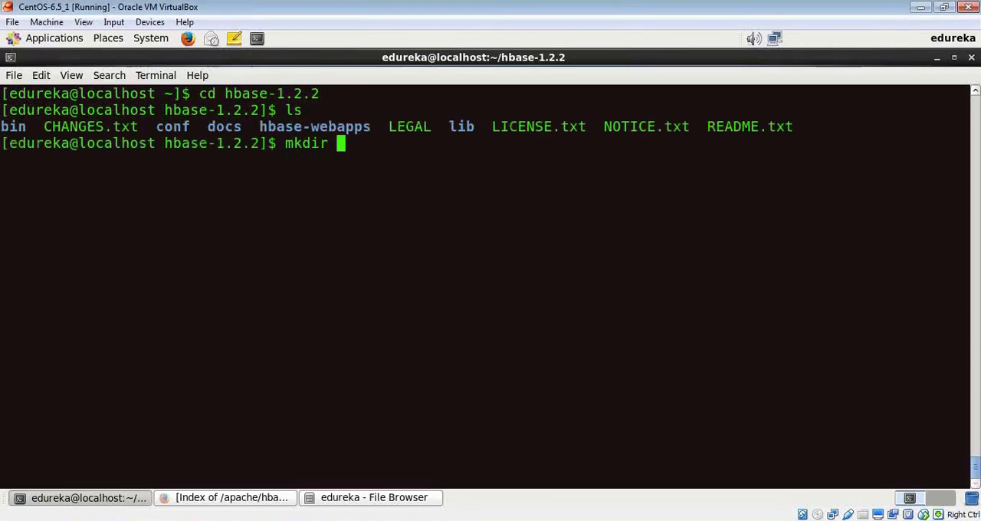
pyautogui.write('hb')
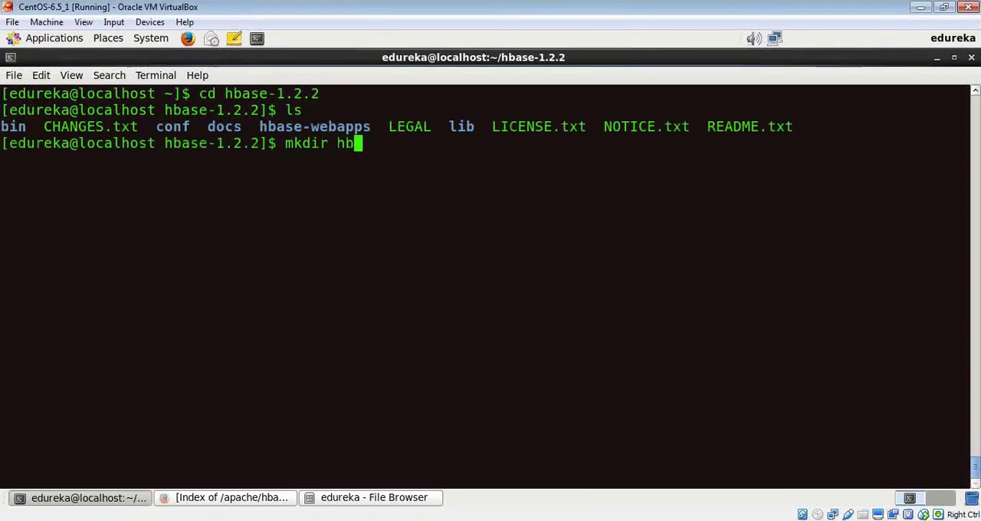
pyautogui.write('ase')
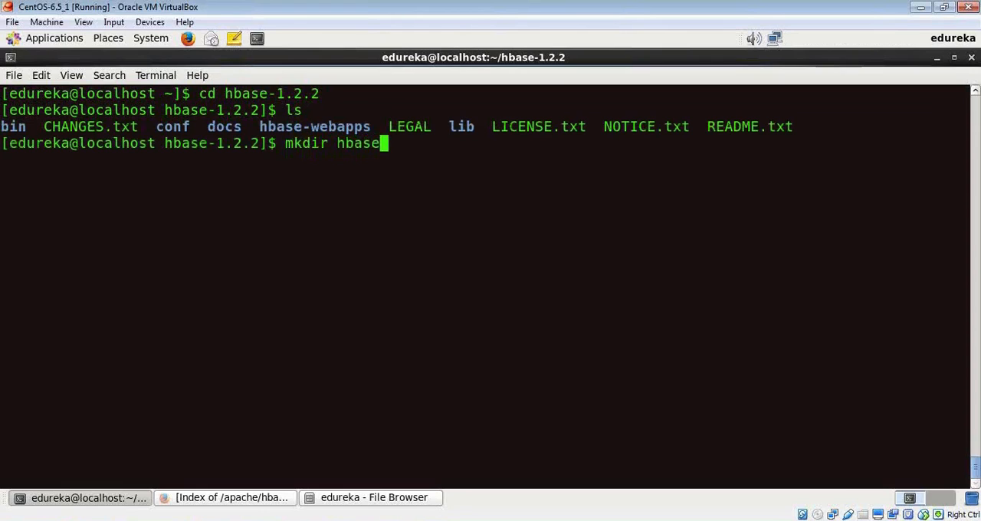
pyautogui.write('storage')
pyautogui.write('l')
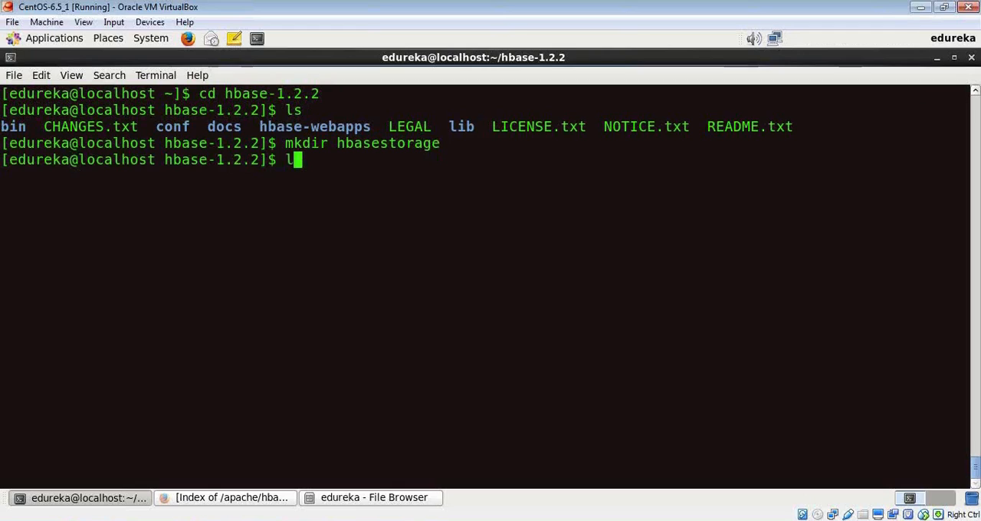
pyautogui.press('Return')
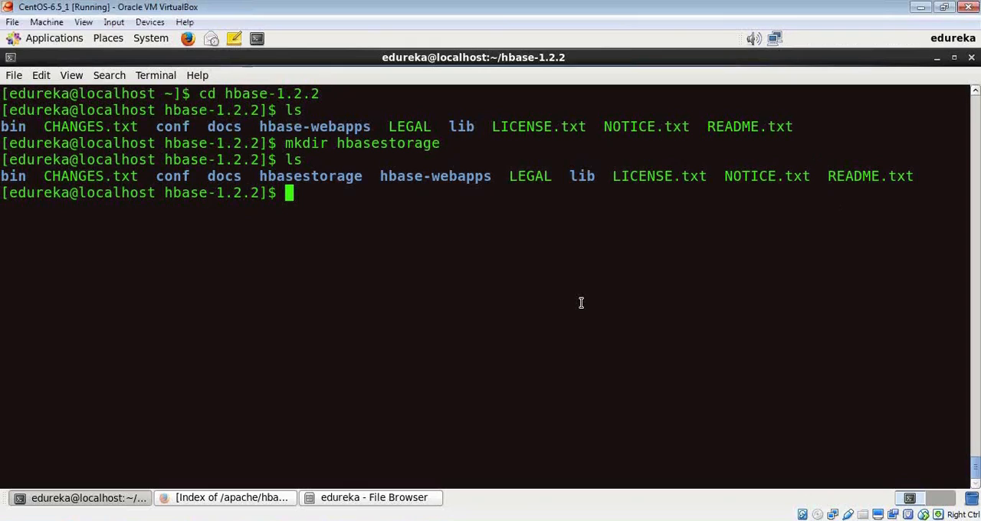
pyautogui.moveTo(423, 196)
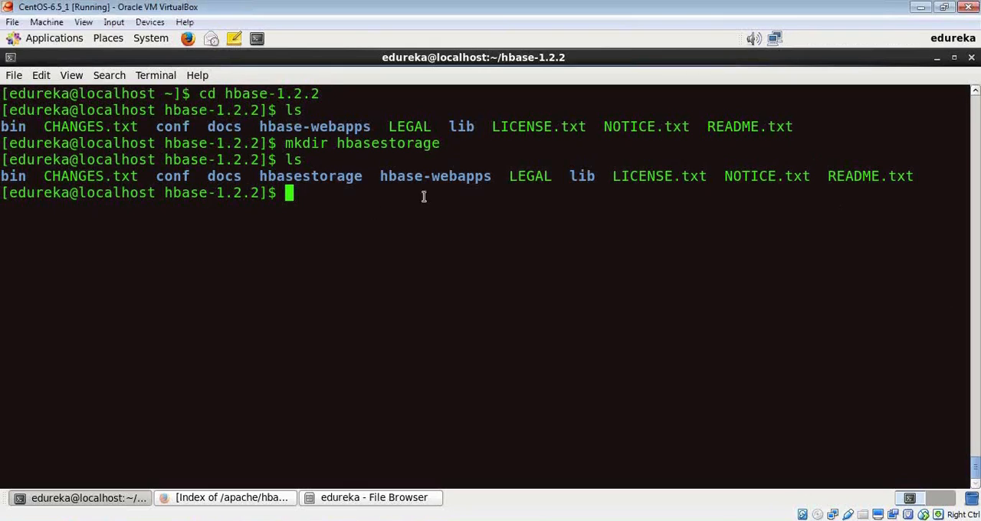
pyautogui.doubleClick(172, 176)
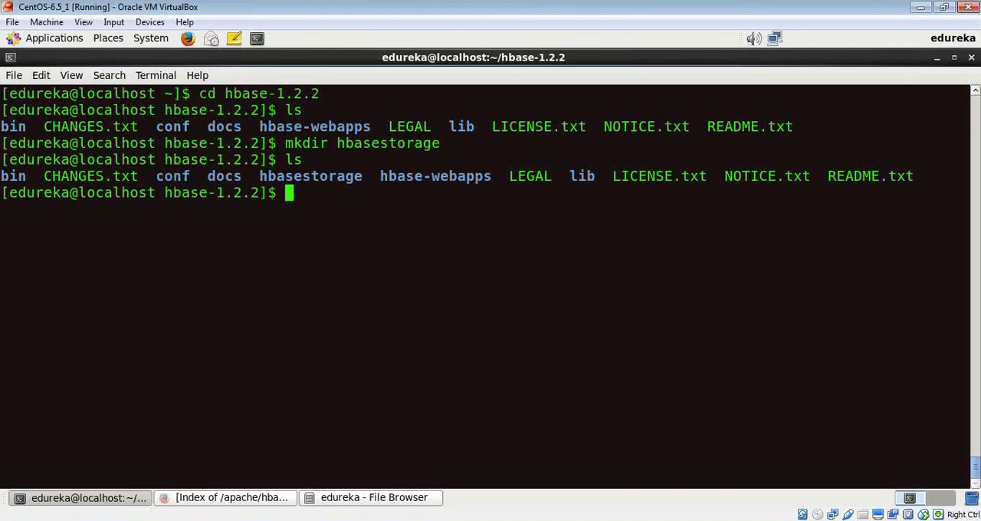
# Step: Change into hbase-1.2.2's conf folder and list its configuration files
pyautogui.write('c')
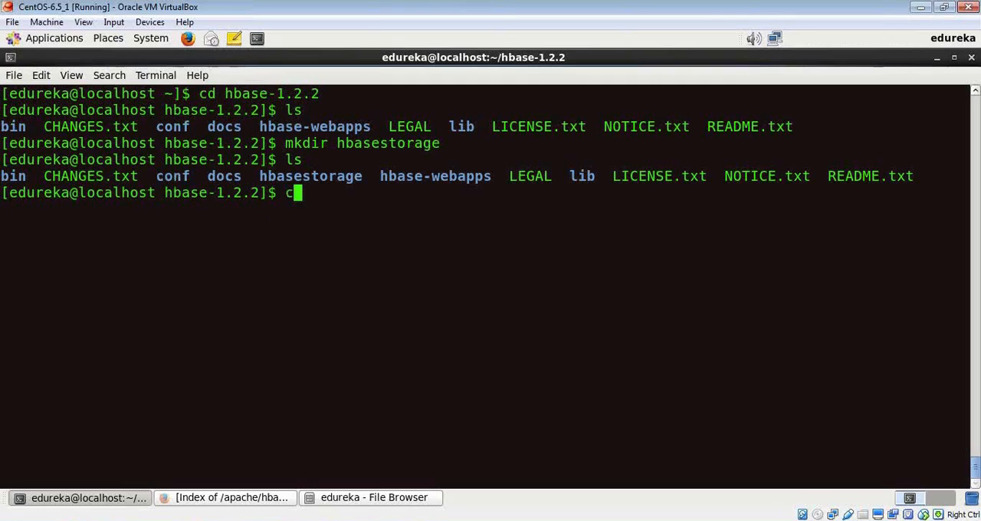
pyautogui.write('d c')
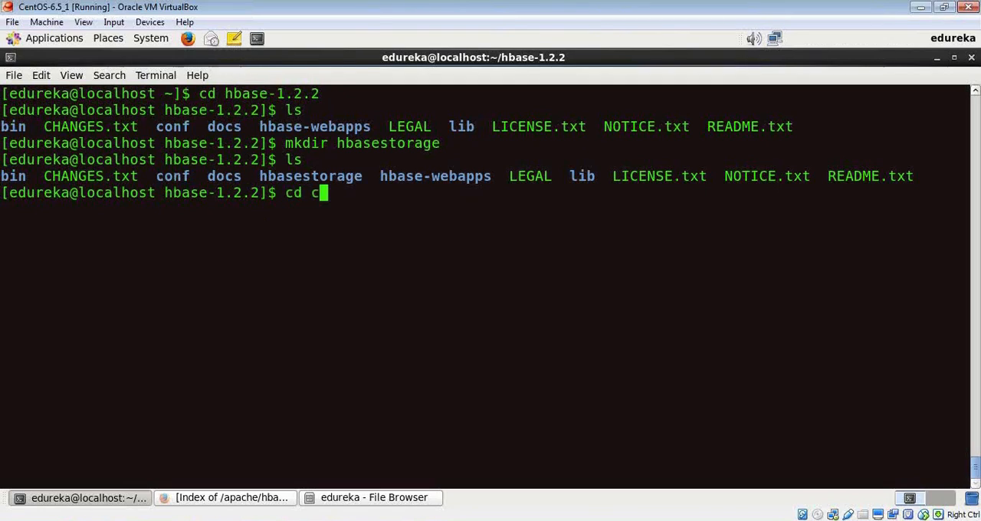
pyautogui.write('onf')
pyautogui.write('ls')
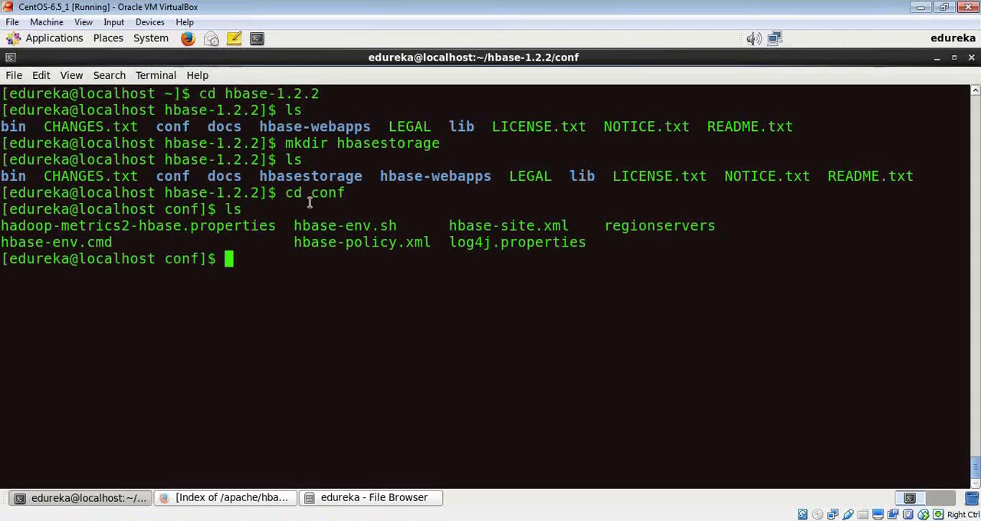
pyautogui.moveTo(291, 226)
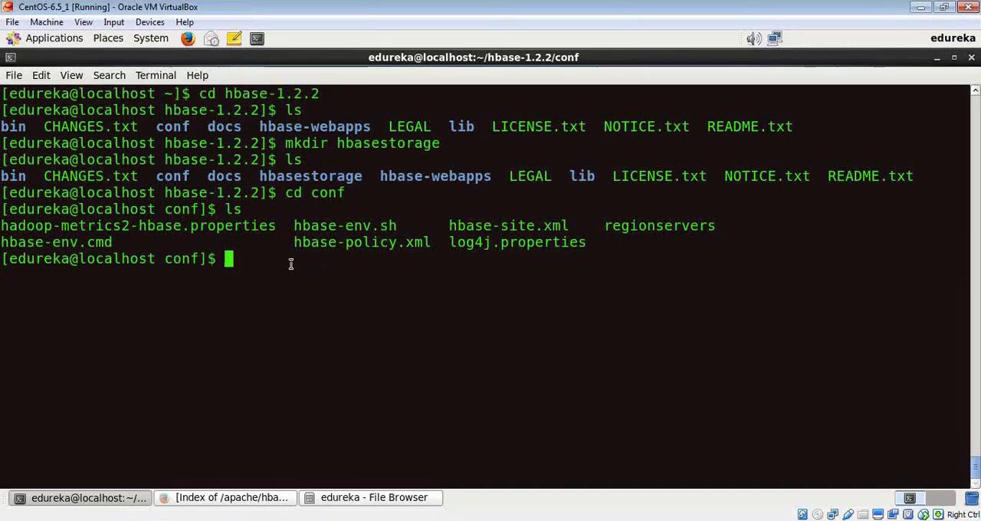
pyautogui.write('gedit hbase')
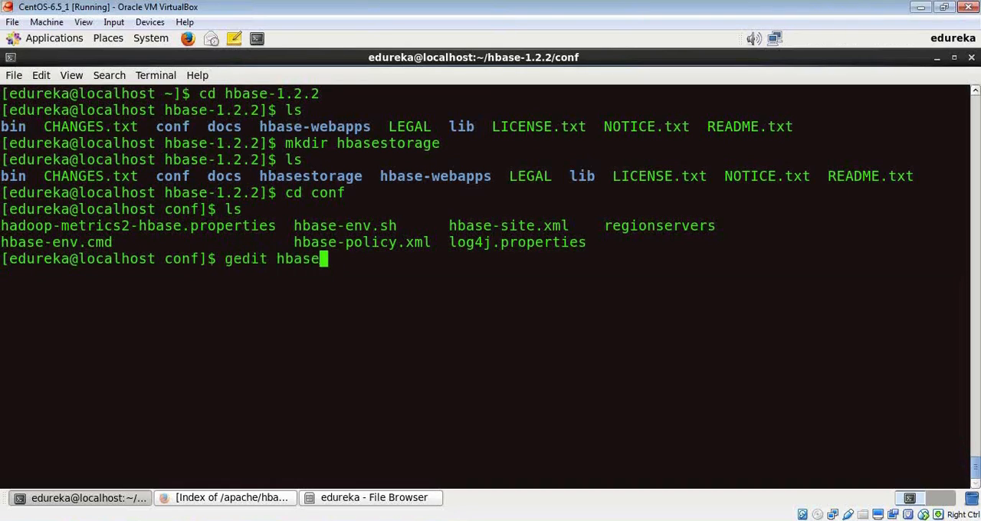
# Step: Paste the rootdir, ZooKeeper quorum, distributed, dataDir and clientPort properties into hbase-site.xml and close gedit
pyautogui.write('-site.xml')
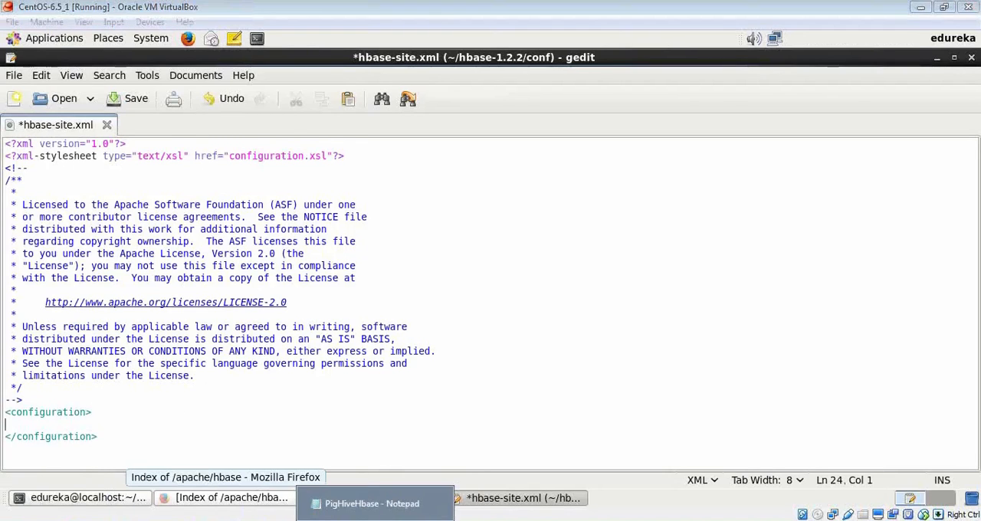
pyautogui.click(374, 502)
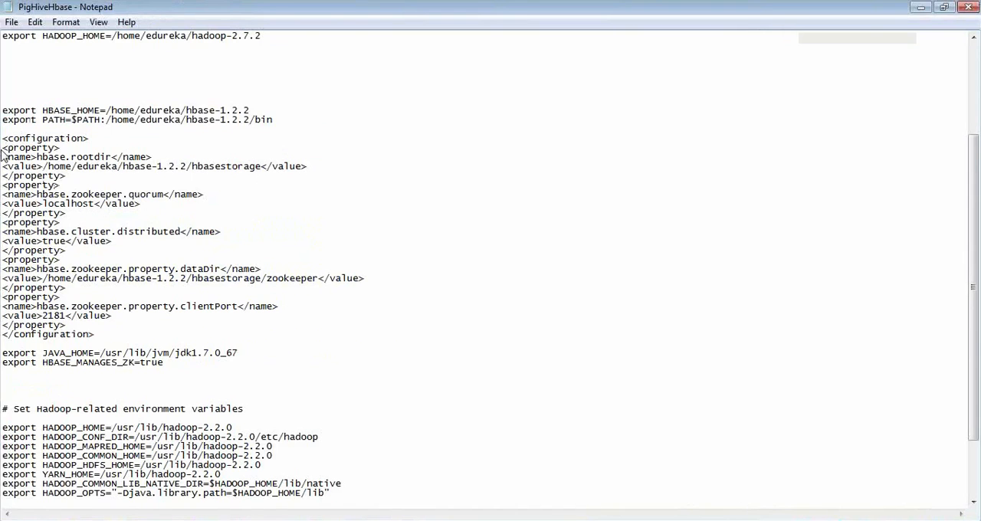
pyautogui.moveTo(3, 147); pyautogui.dragTo(110, 316)
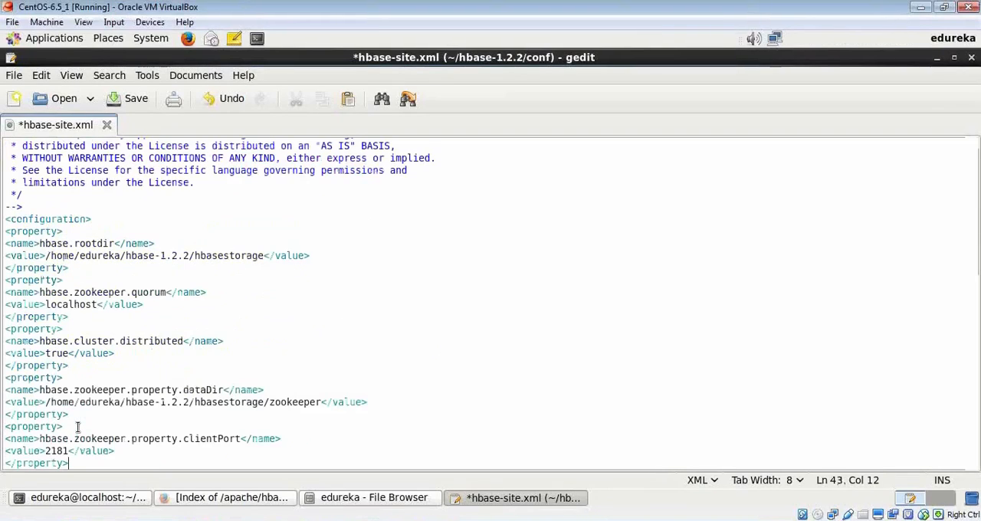
pyautogui.scroll(3)
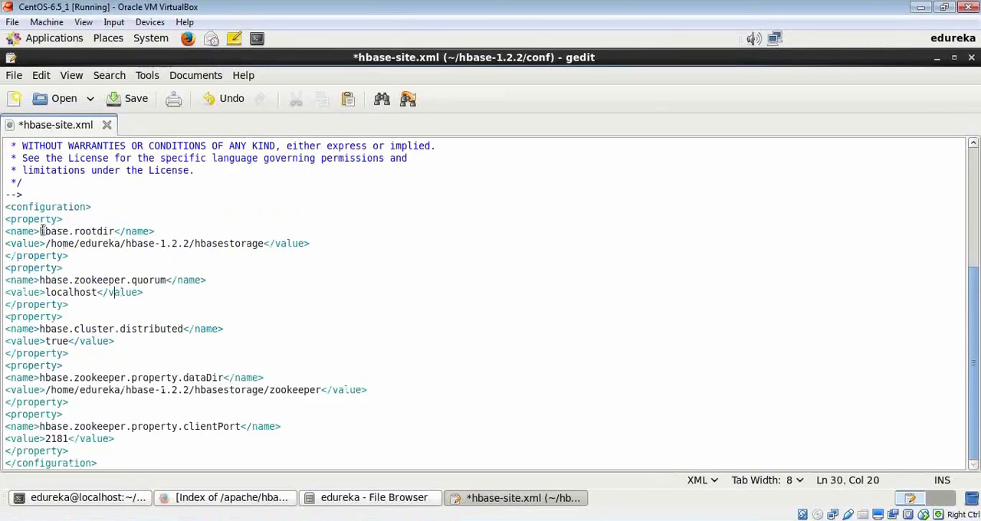
pyautogui.doubleClick(75, 230)
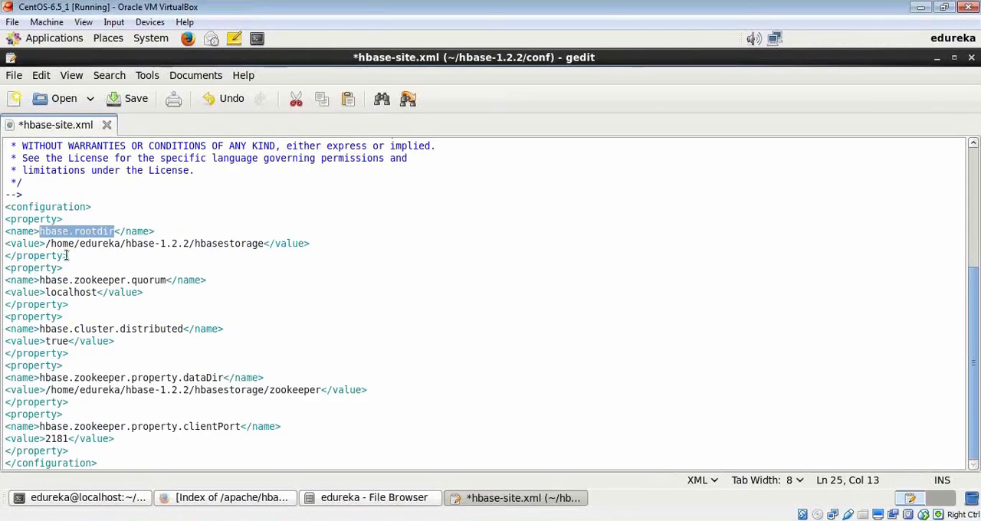
pyautogui.moveTo(52, 242); pyautogui.dragTo(190, 242)
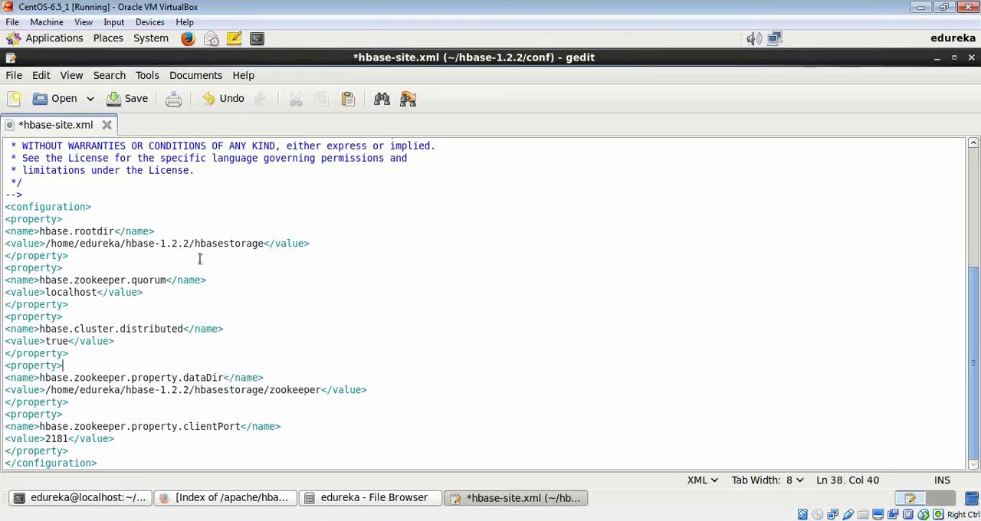
pyautogui.click(126, 98)
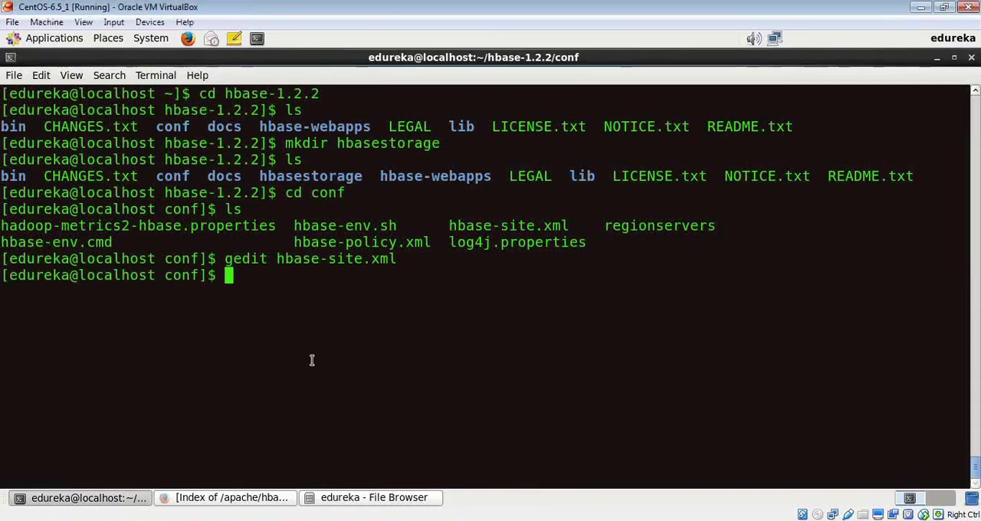
# Step: Add JAVA_HOME=/usr/lib/jvm/jdk1.7.0_67 and HBASE_MANAGES_ZK=true to hbase-env.sh and save it
pyautogui.doubleClick(343, 226)
pyautogui.write('gedit')
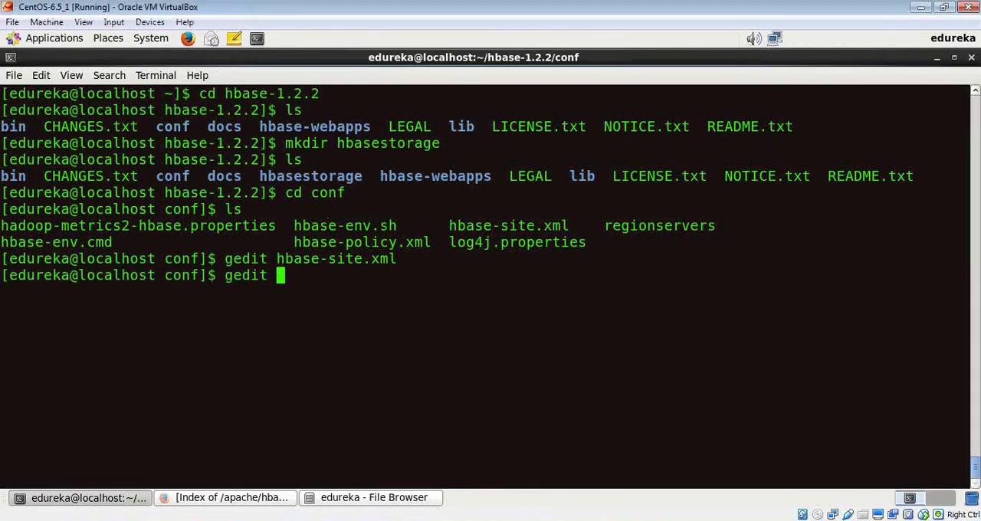
pyautogui.write('hbase-e')
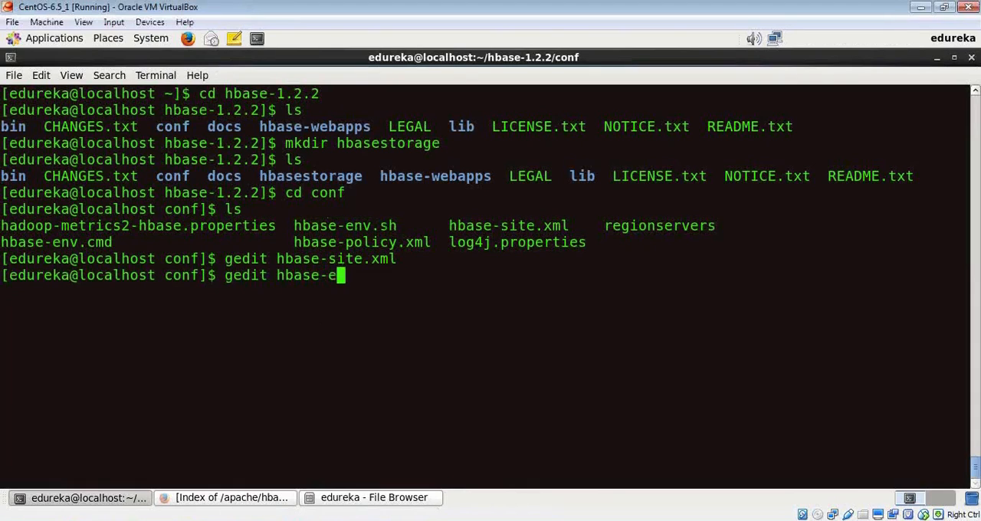
pyautogui.write('nv.sh')
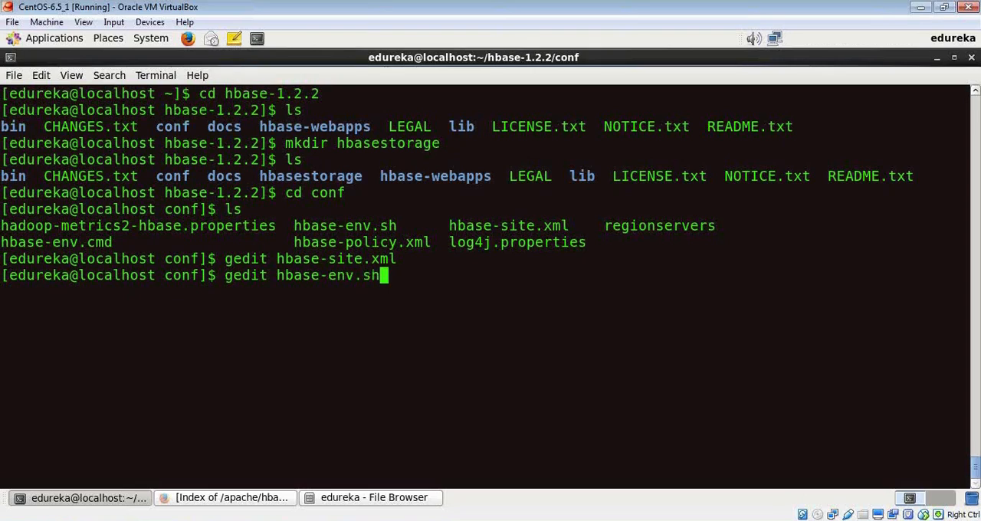
pyautogui.press('Return')
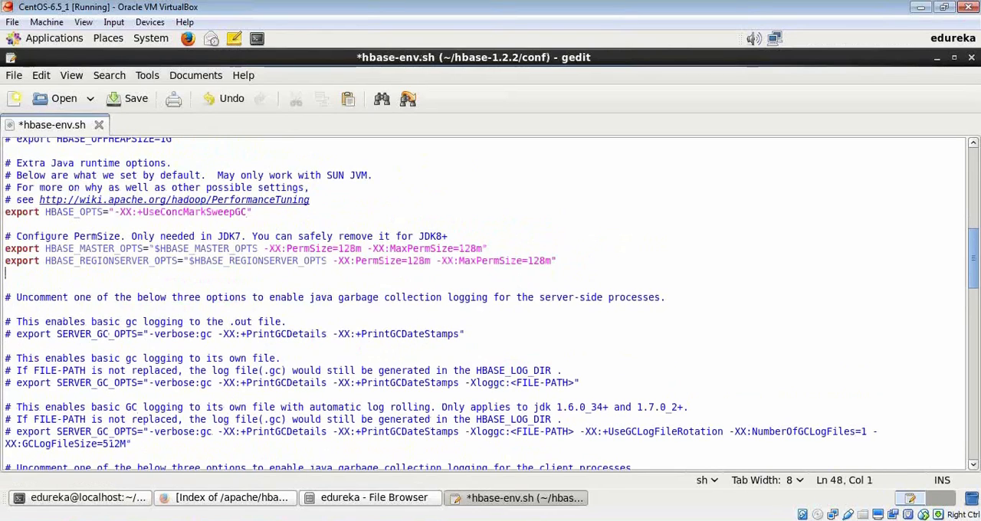
pyautogui.press('Return')
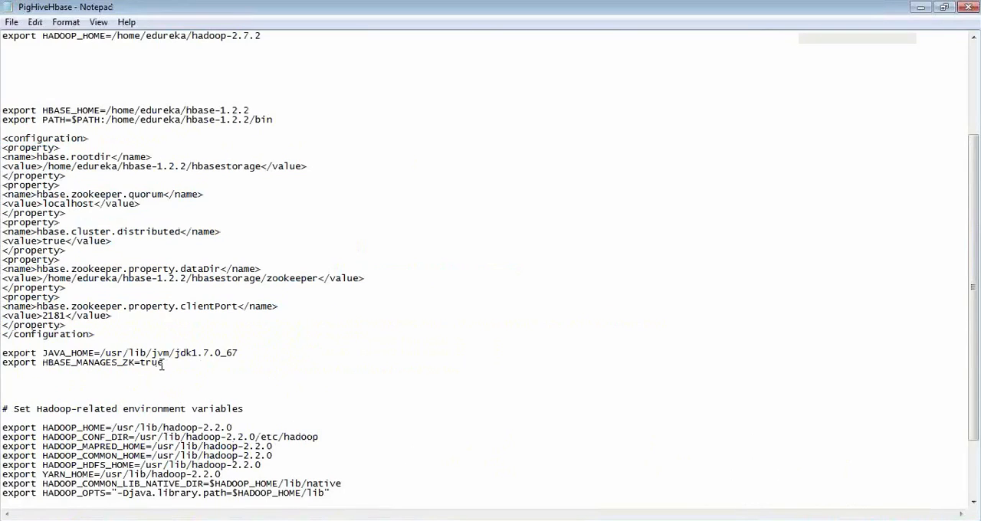
pyautogui.moveTo(1, 352); pyautogui.dragTo(162, 361)
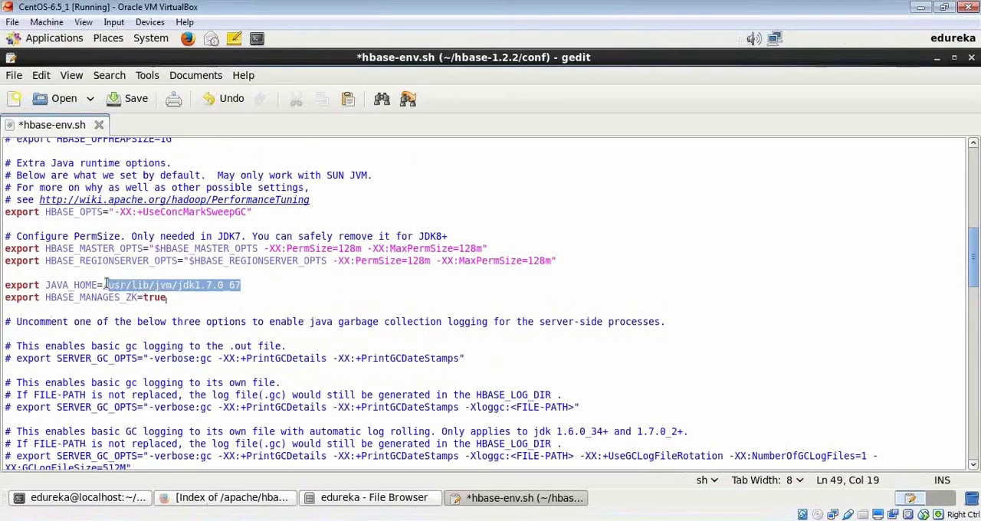
pyautogui.click(134, 98)
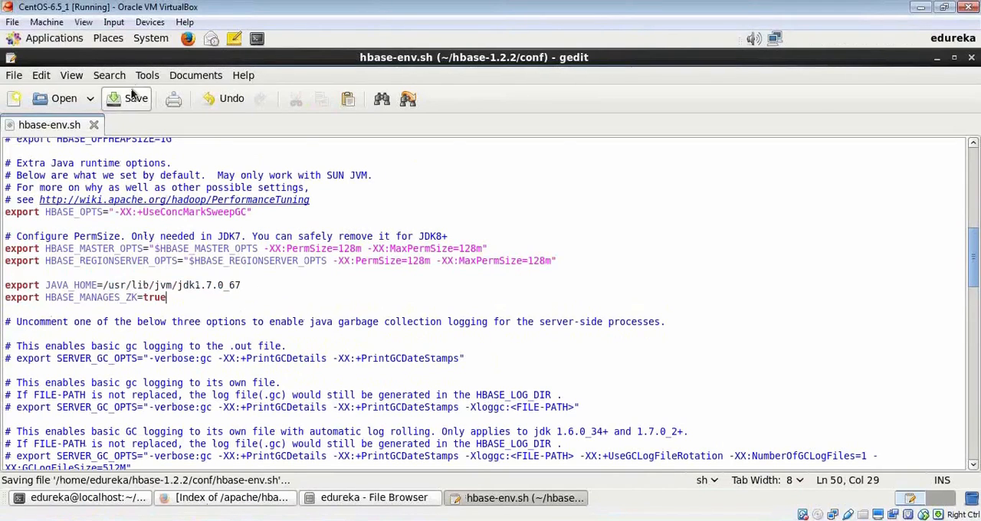
pyautogui.click(88, 496)
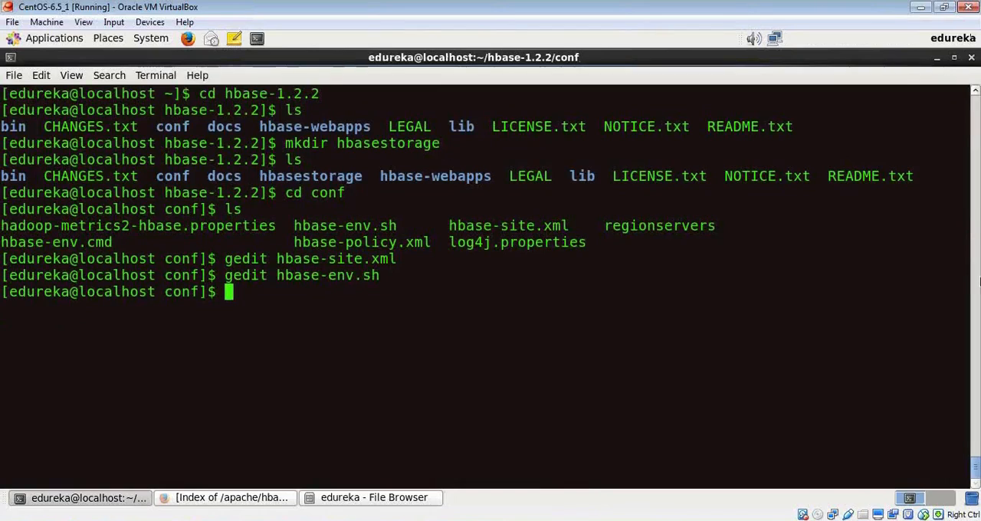
pyautogui.moveTo(378, 306)
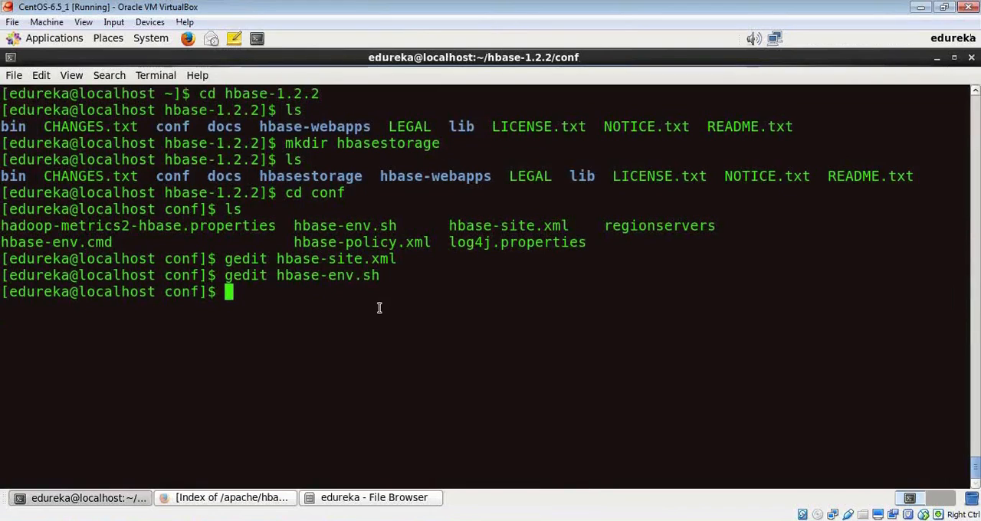
# Step: Run ./bin/start-hbase.sh from hbase-1.2.2 to launch ZooKeeper, the master and a regionserver
pyautogui.write('cd .')
pyautogui.write('ls')
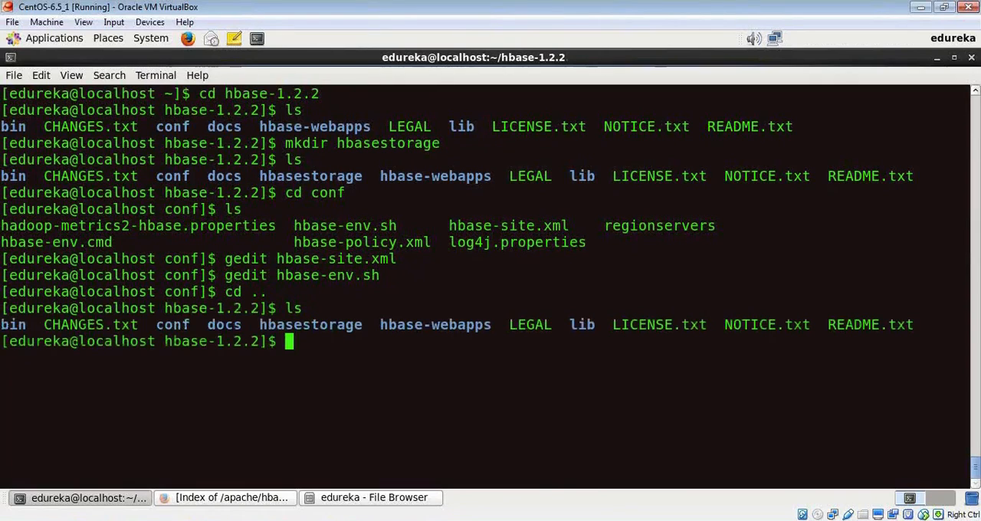
pyautogui.write('./')
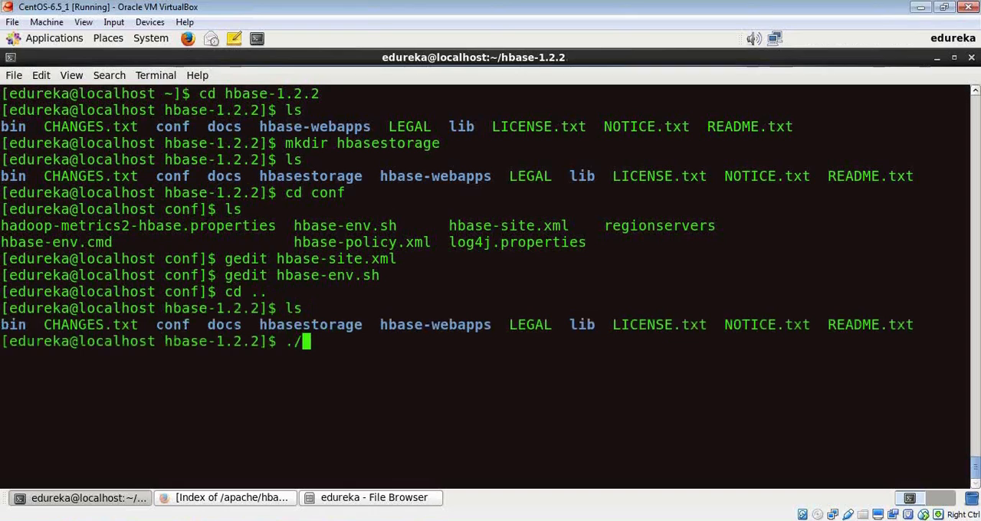
pyautogui.write('bin/')
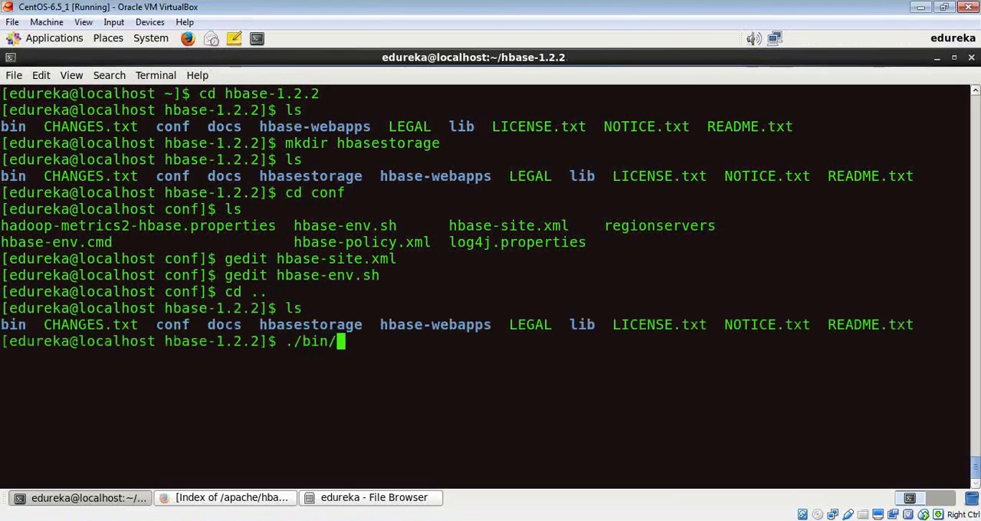
pyautogui.write('start')
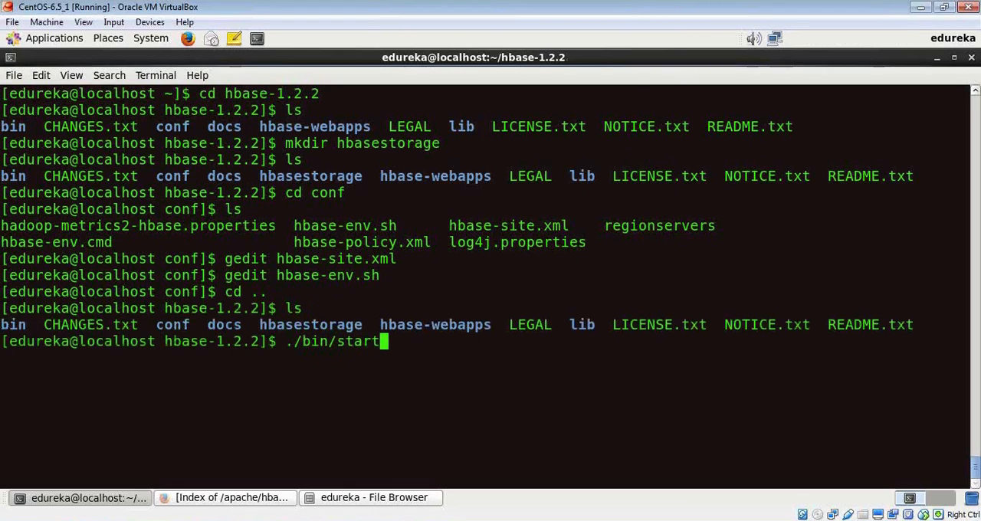
pyautogui.write('-h')
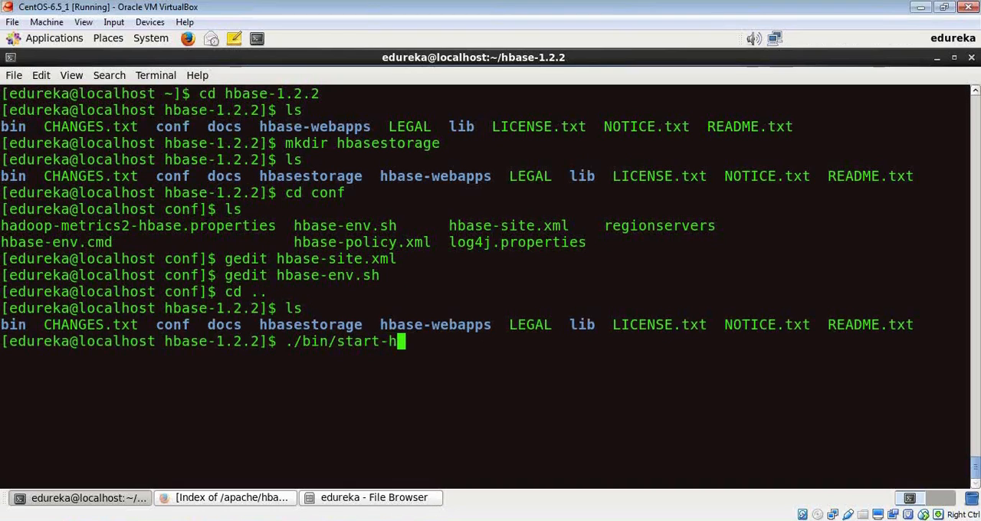
pyautogui.write('base')
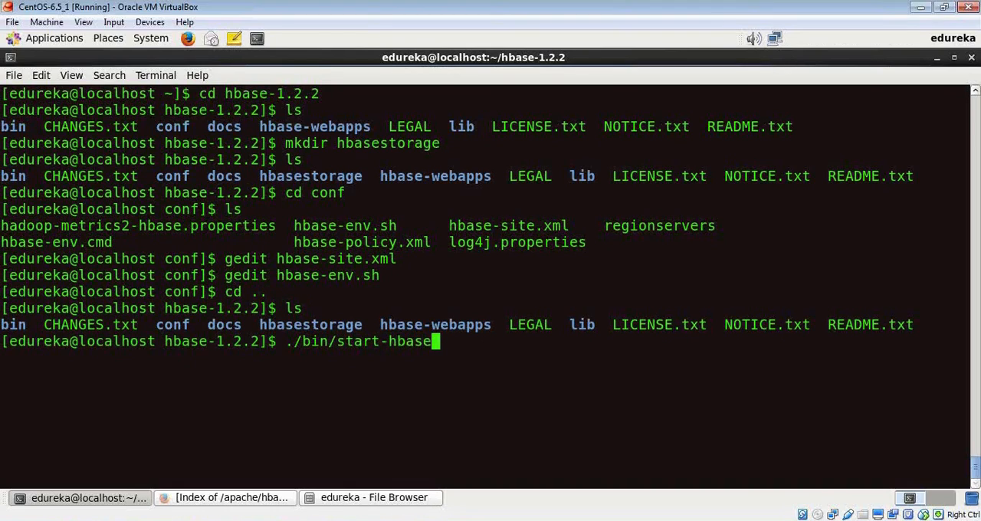
pyautogui.write('.sh')
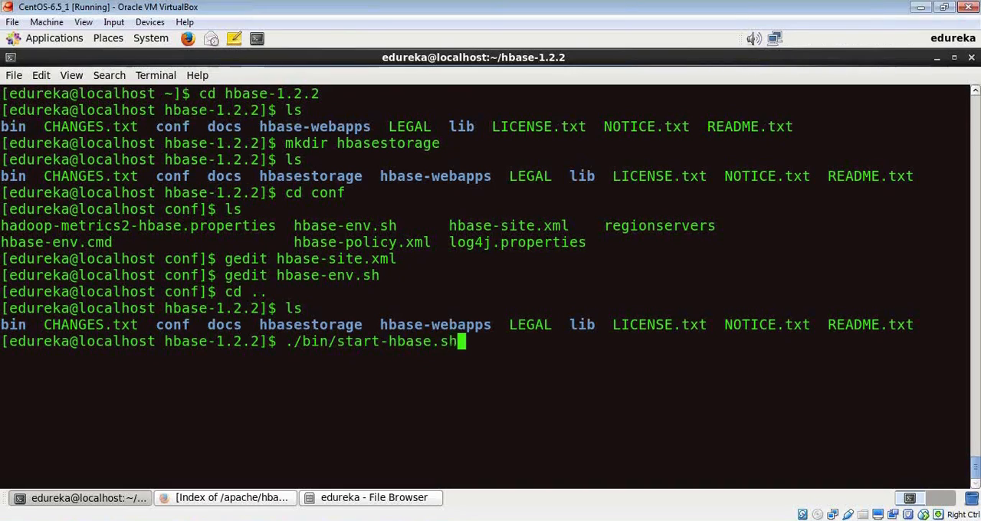
pyautogui.press('Return')
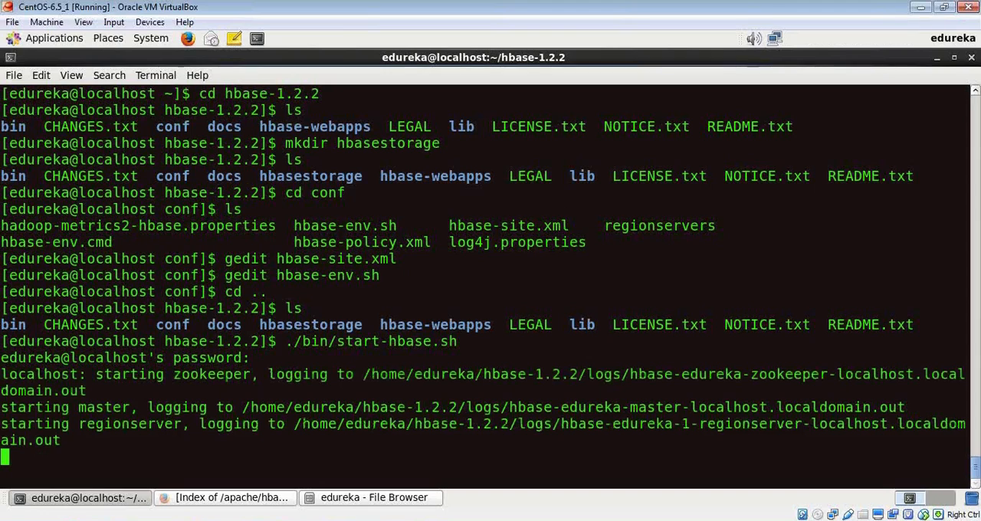
pyautogui.press('Return')
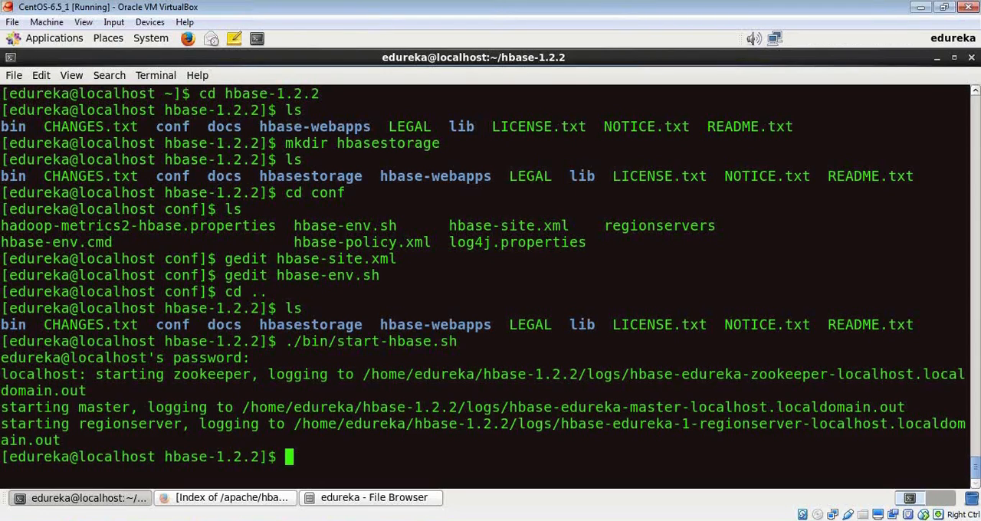
# Step: Run sudo jps with the password to list the running Java processes
pyautogui.write('sudo j')
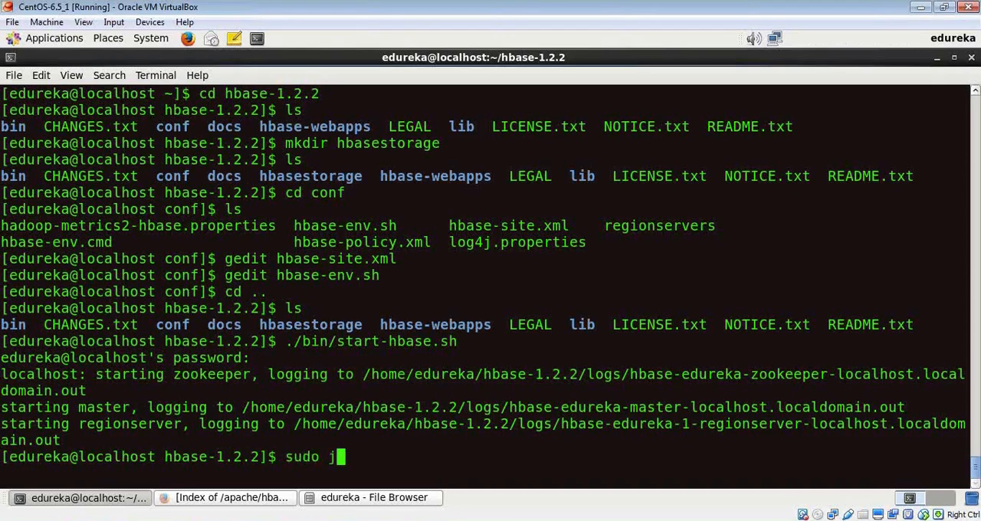
pyautogui.write('ps')
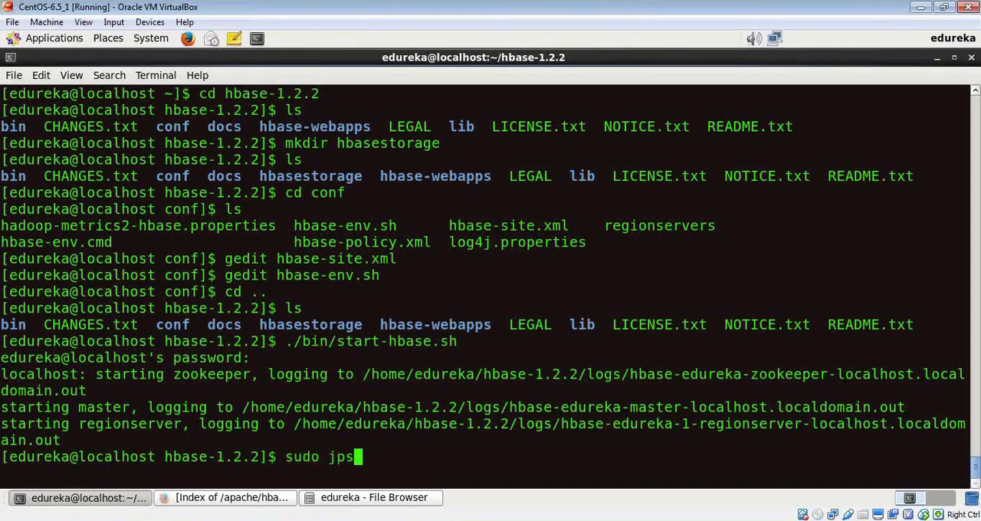
pyautogui.press('Return')
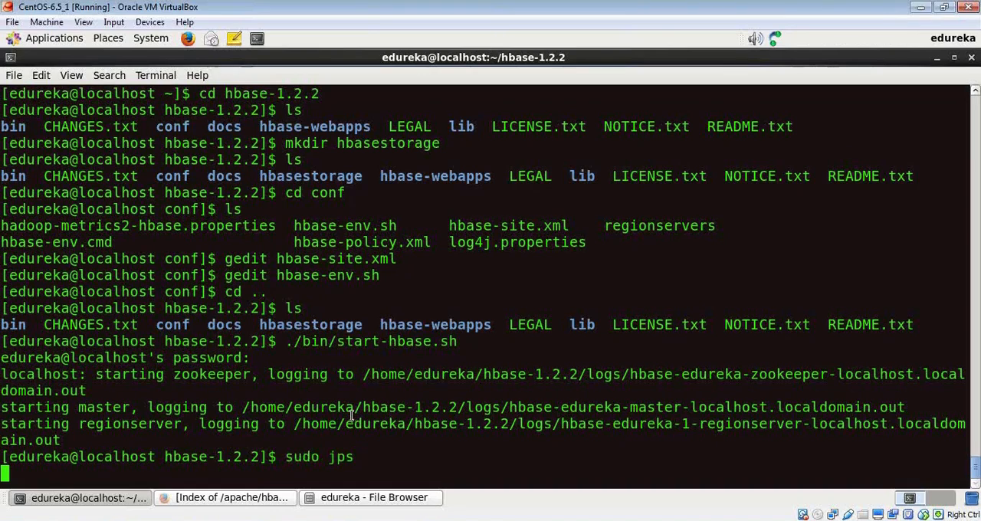
pyautogui.press('Return')
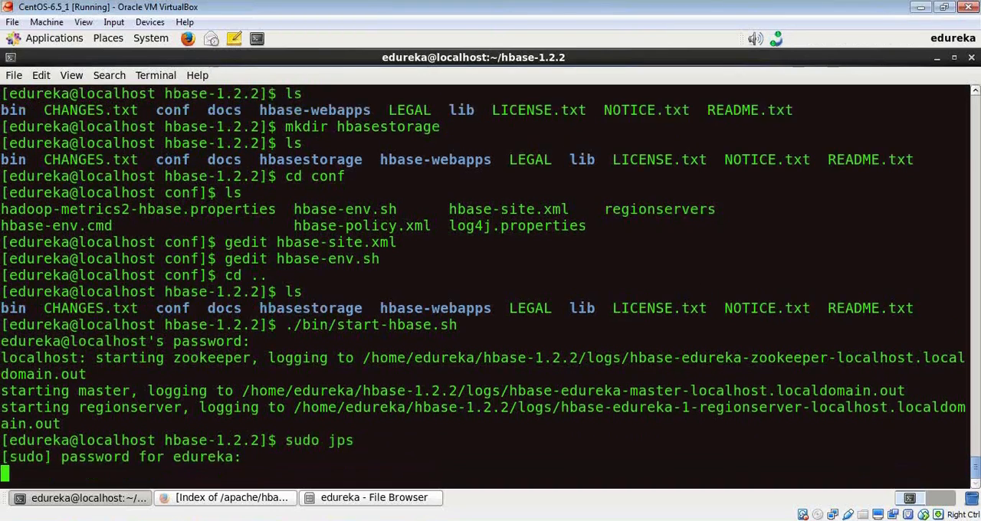
pyautogui.press('Return')
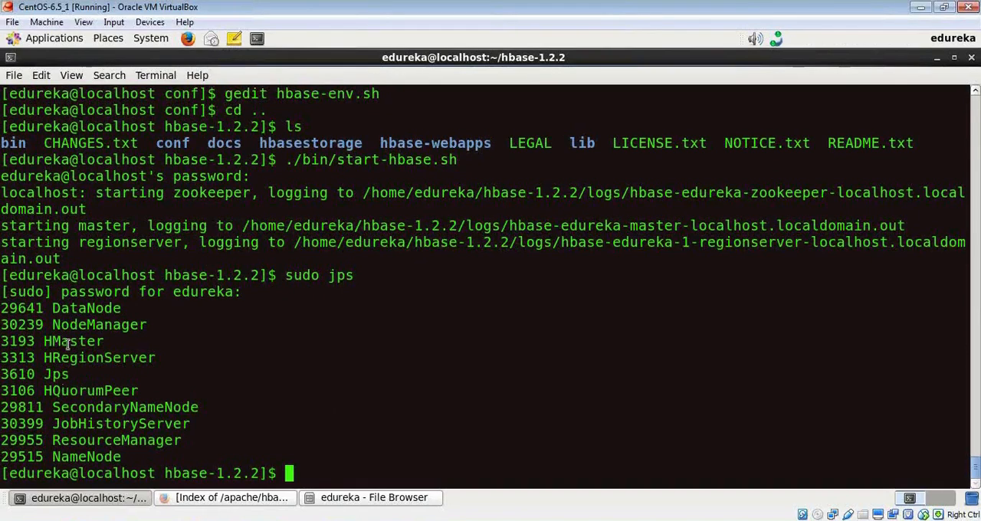
# Step: Highlight the HMaster and HRegionServer entries in the jps output
pyautogui.doubleClick(100, 358)
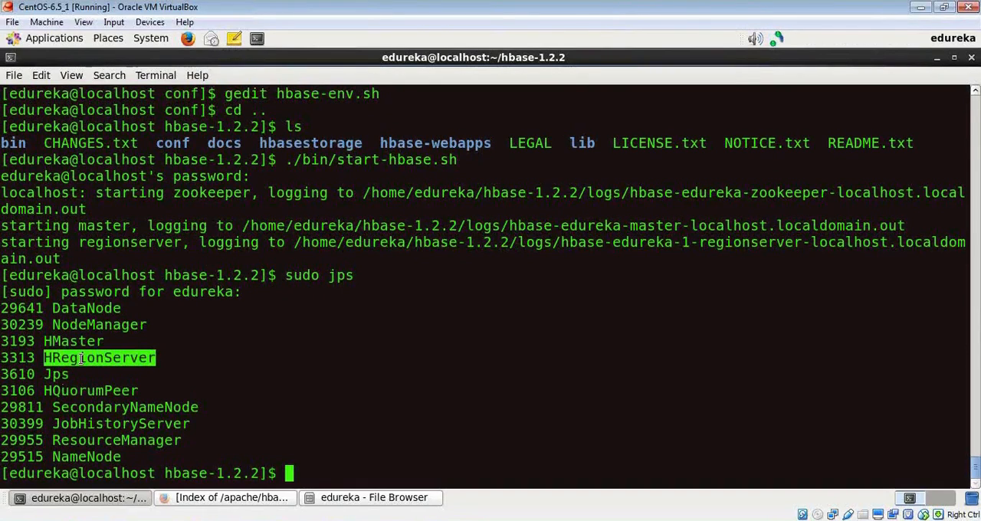
pyautogui.doubleClick(91, 391)
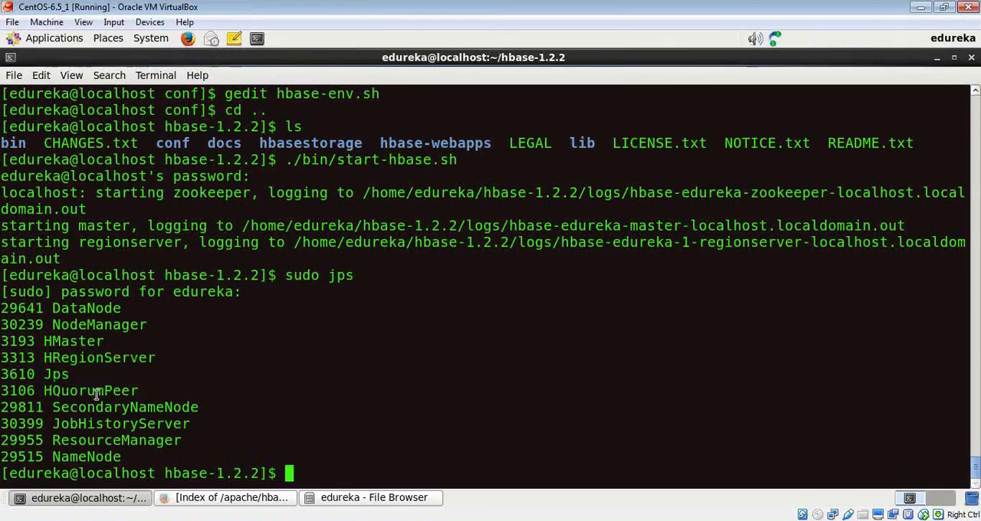
pyautogui.moveTo(478, 462)
pyautogui.write('ls')
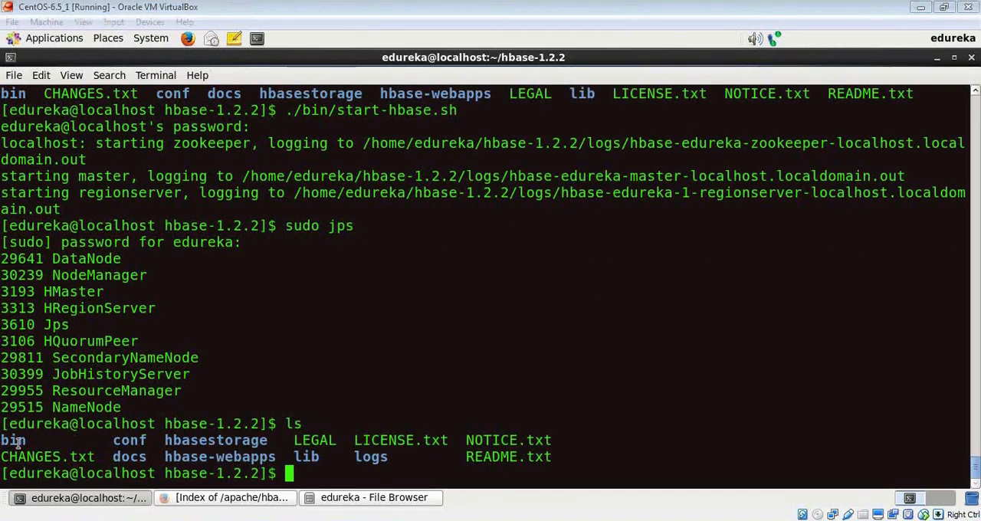
# Step: Change into bin and launch hbase shell to reach the hbase(main) prompt
pyautogui.write('cd')
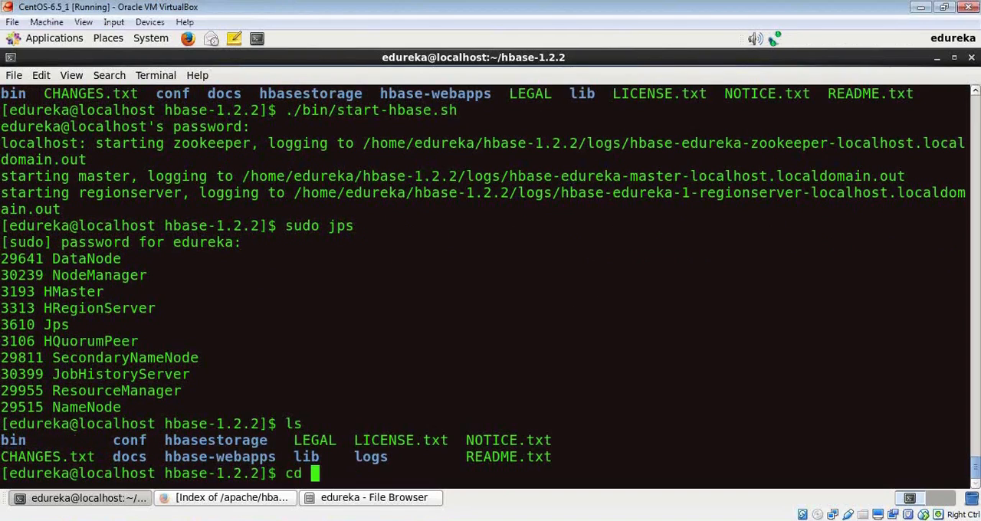
pyautogui.write('bin')
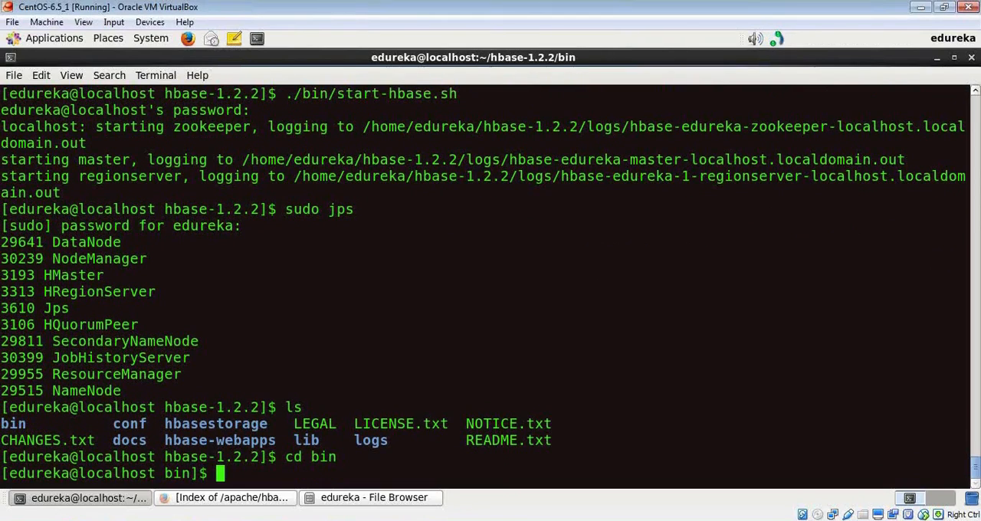
pyautogui.write('hbase')
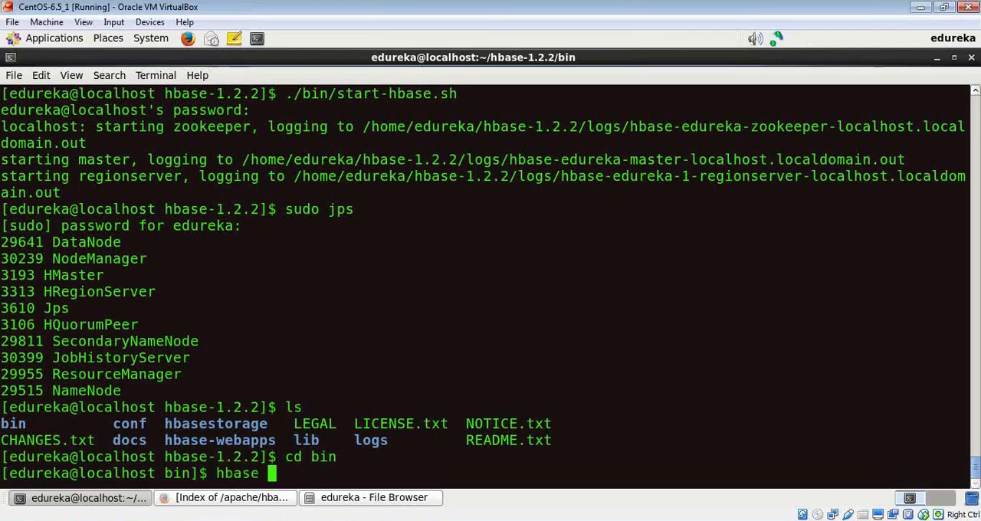
pyautogui.write('shell')
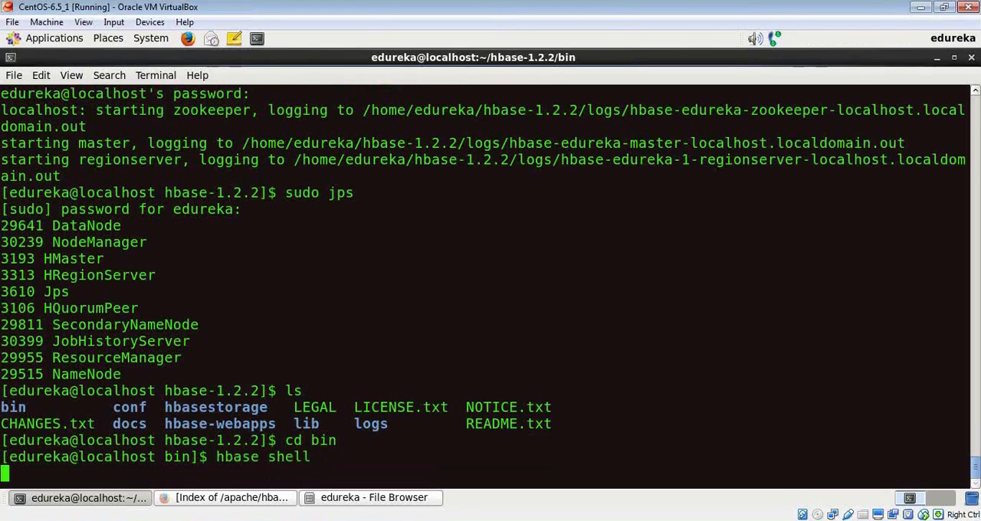
pyautogui.press('Return')
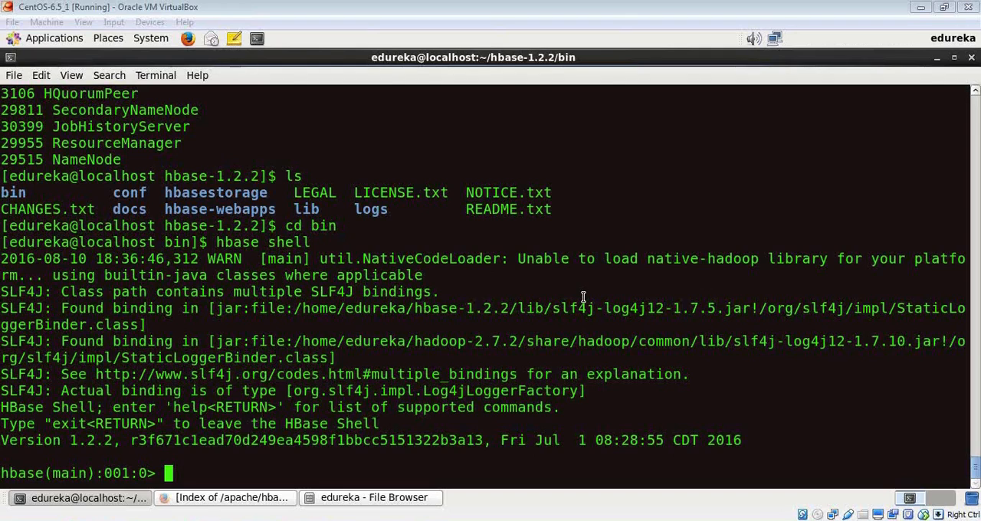
pyautogui.moveTo(117, 183)
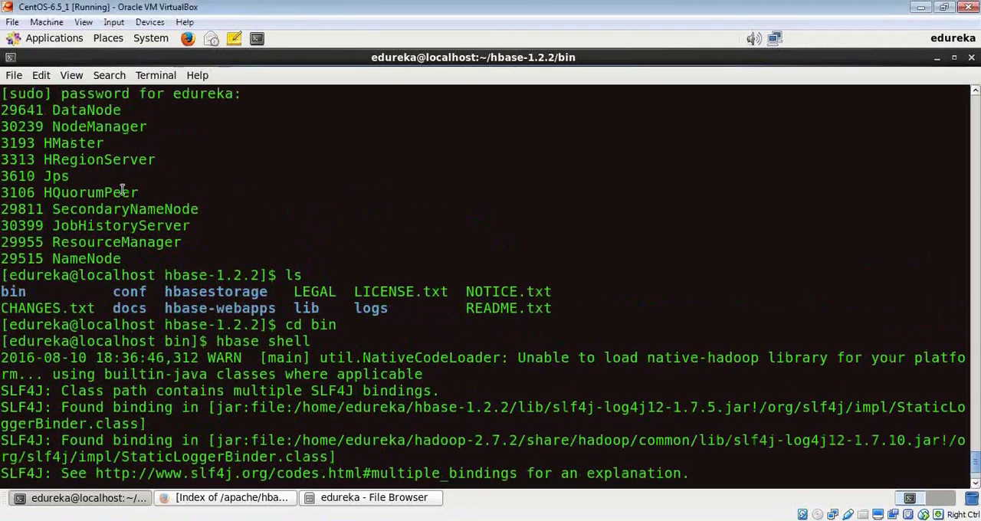
pyautogui.doubleClick(74, 144)
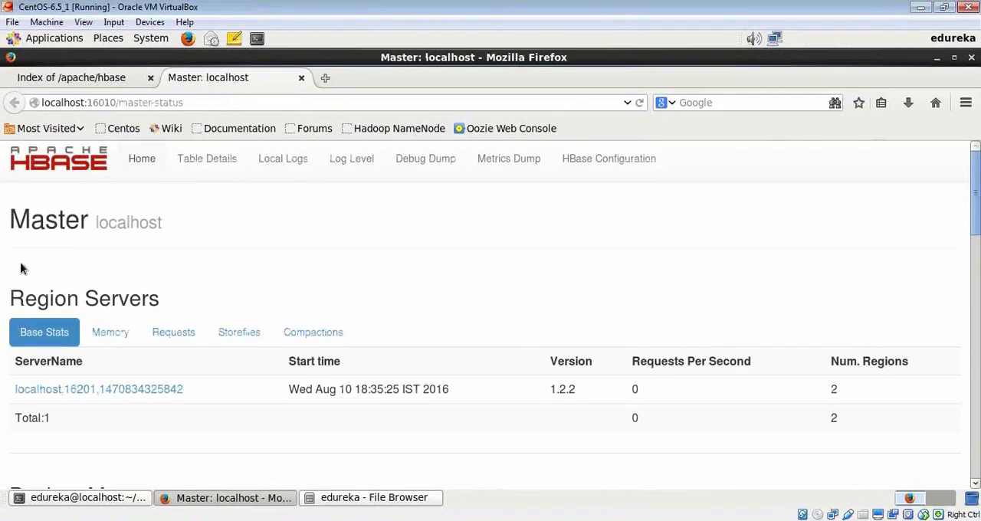
pyautogui.moveTo(579, 305)
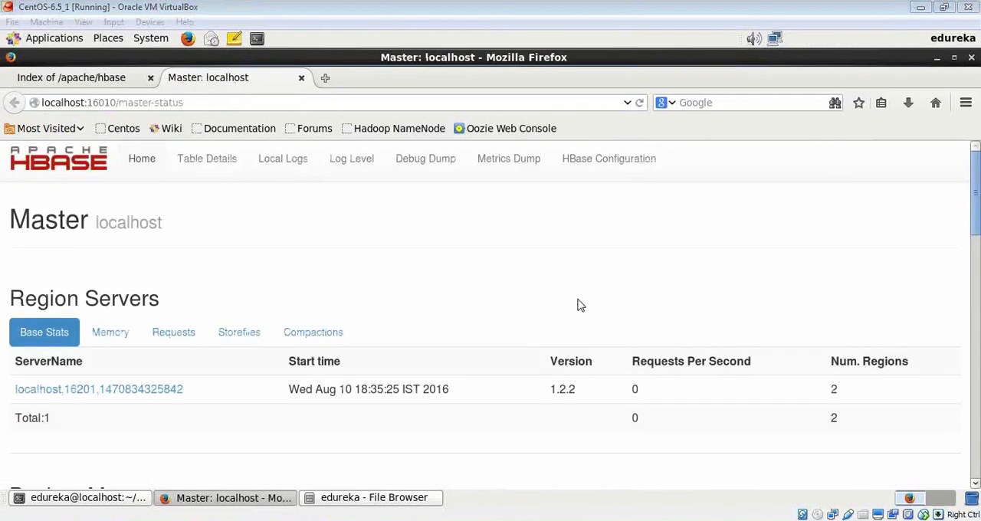
pyautogui.moveTo(453, 286)
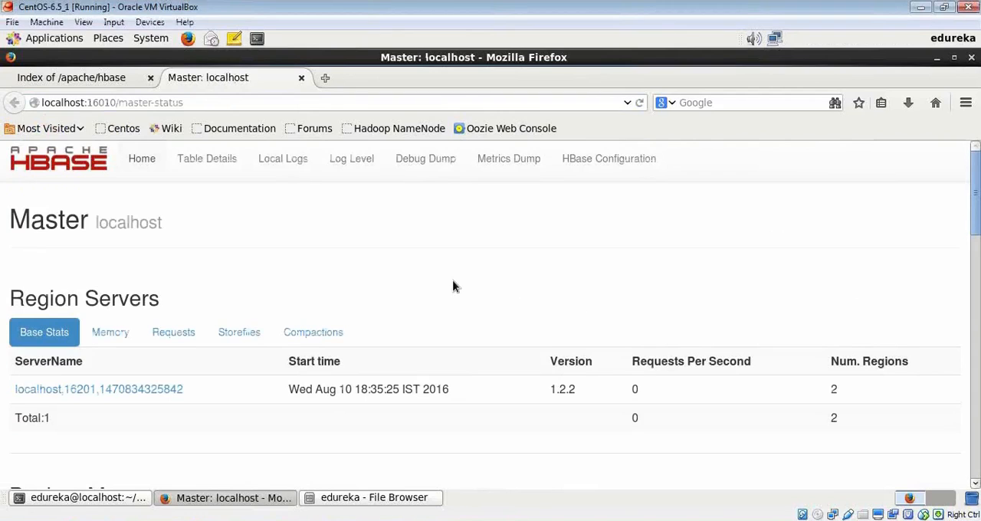
# Step: Scroll the Master status page through Region Servers to the attributes with ZooKeeper quorum localhost:2181
pyautogui.scroll(-3)
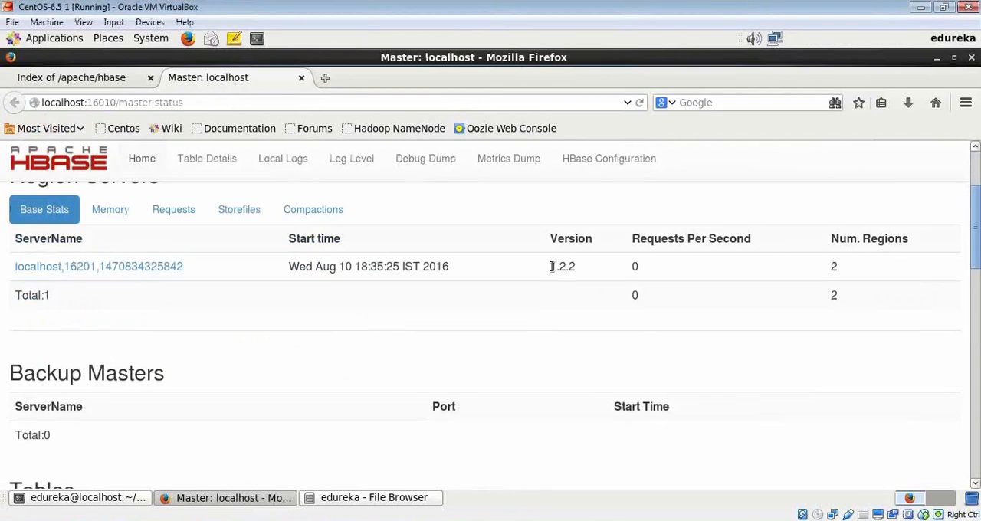
pyautogui.doubleClick(562, 267)
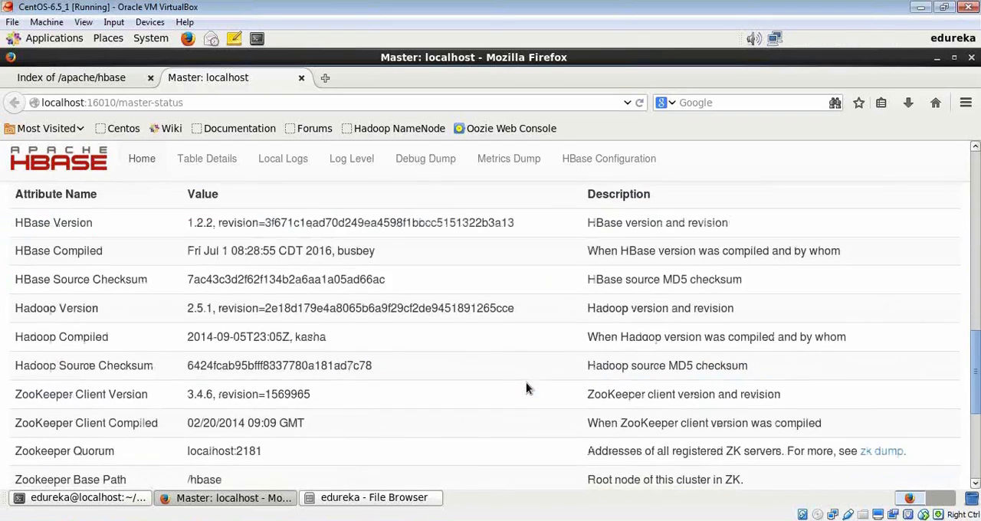
pyautogui.scroll(-3)
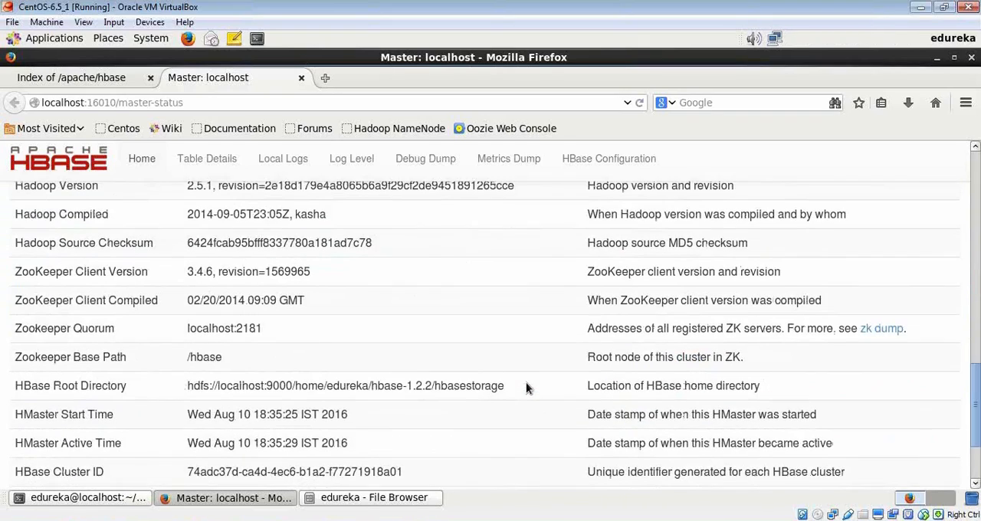
pyautogui.scroll(-3)
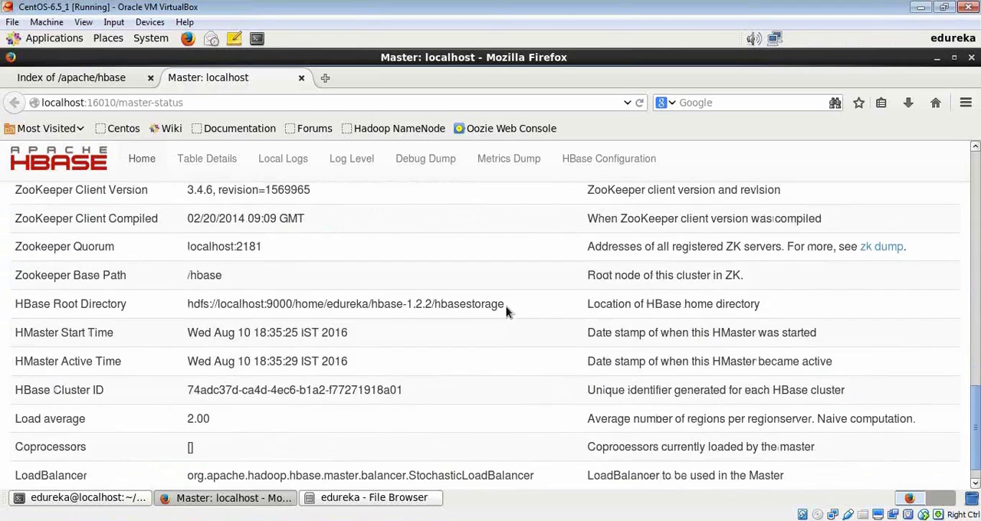